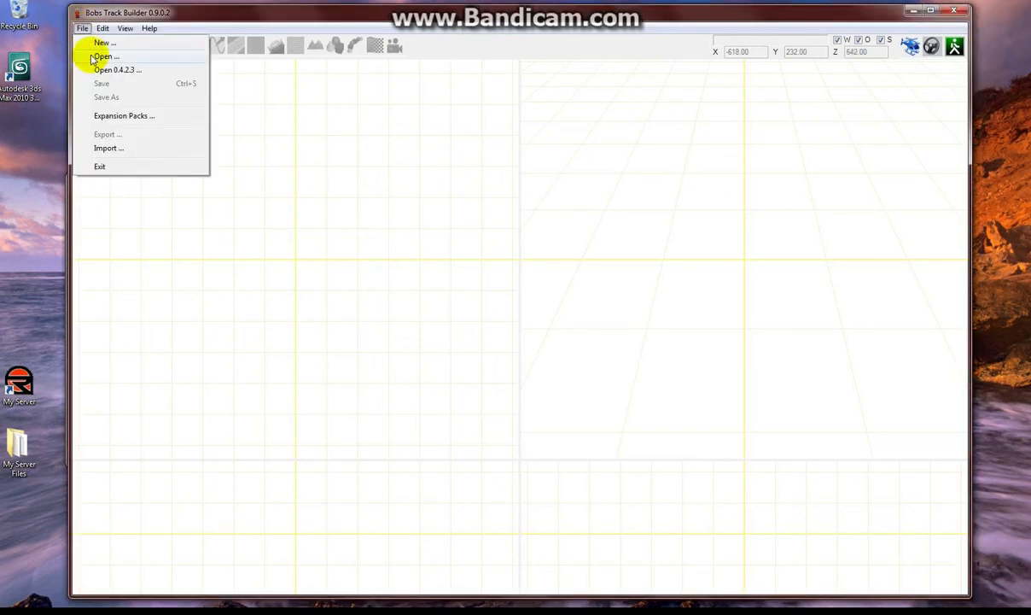
Load the saved oval track tutorial project through File > Open.
click(104, 56)
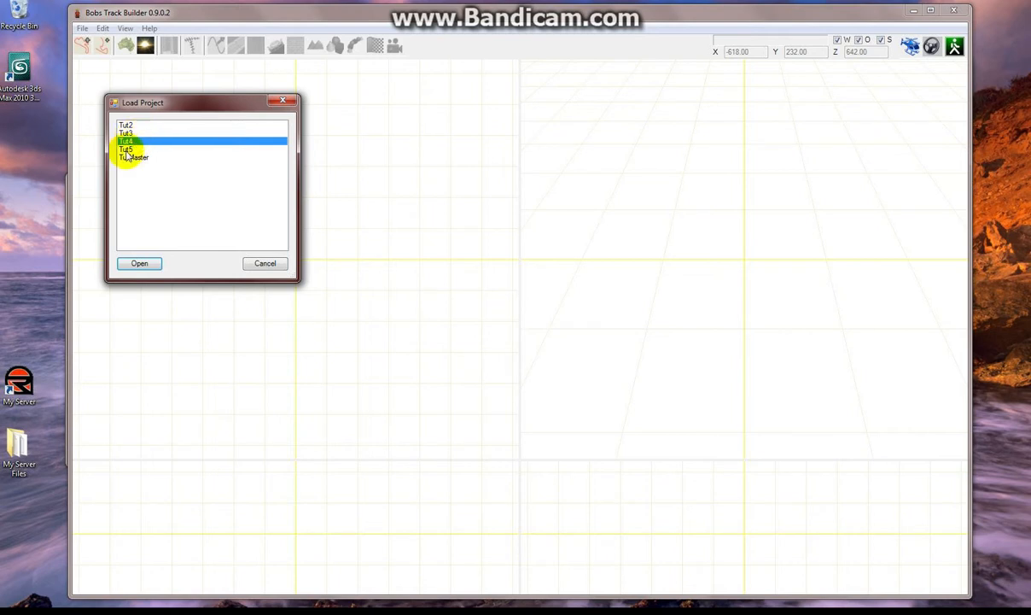
click(140, 263)
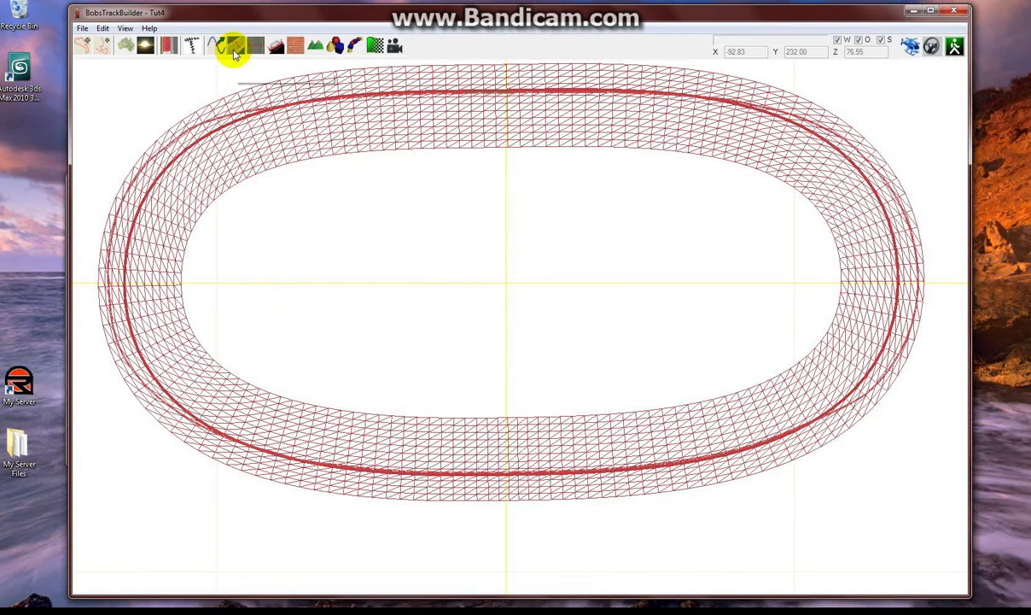
Open Surface1's cross-section editor and drag an edit point to test reshaping the profile.
click(234, 46)
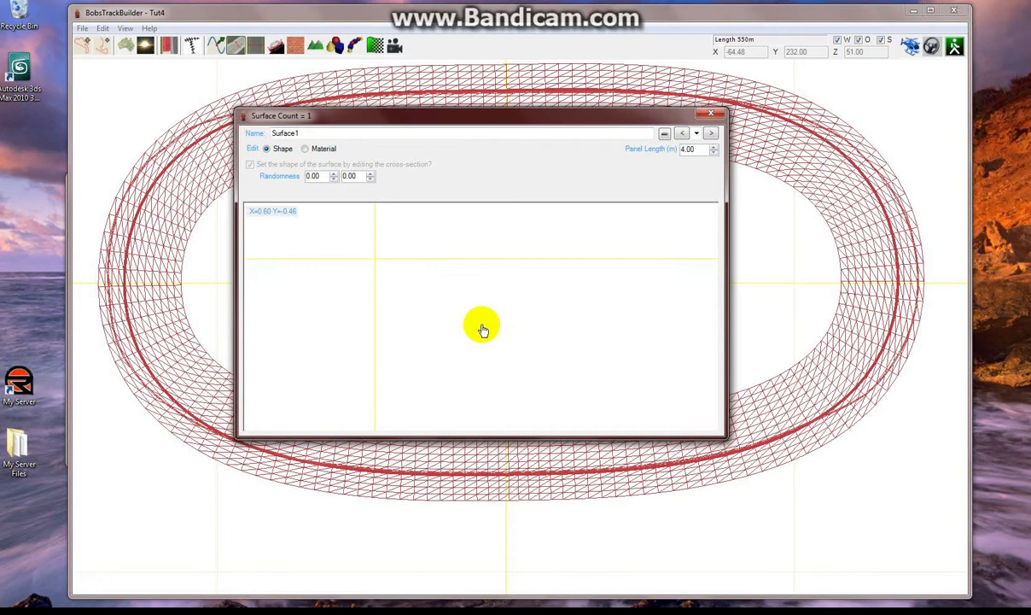
mouse_move(464, 265)
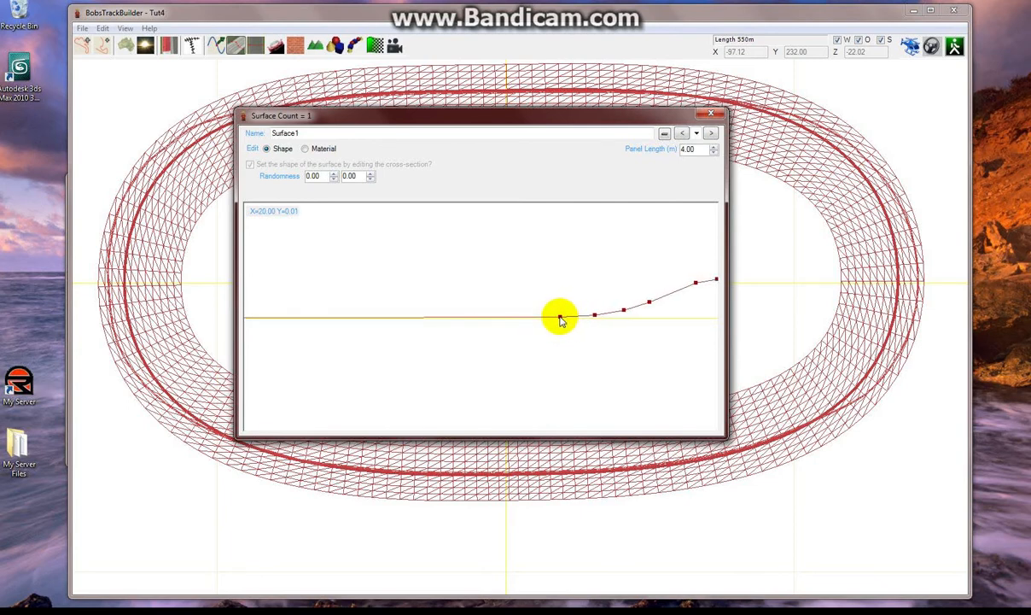
drag(560, 319, 474, 269)
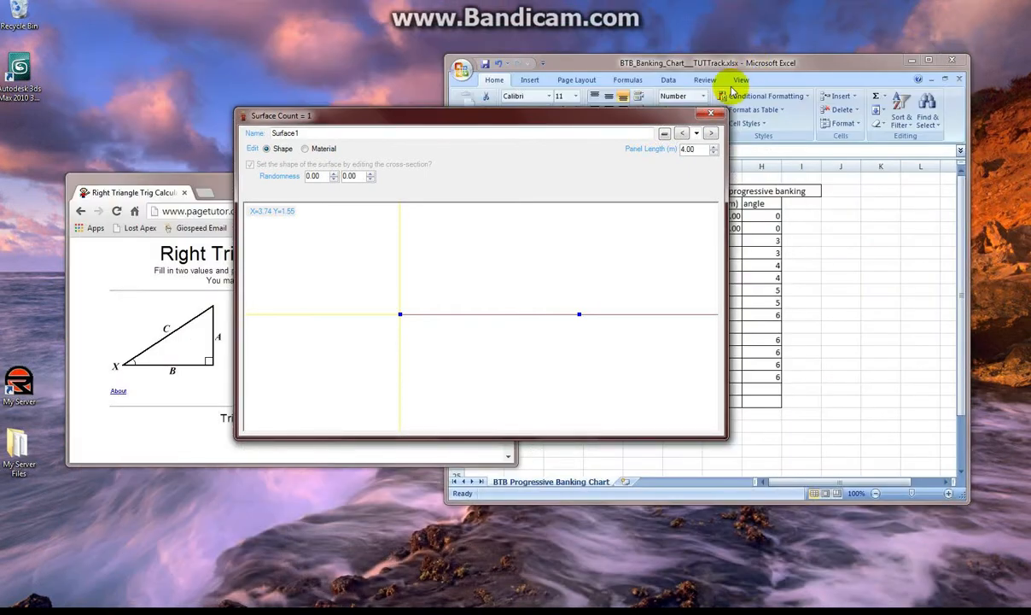
mouse_move(712, 80)
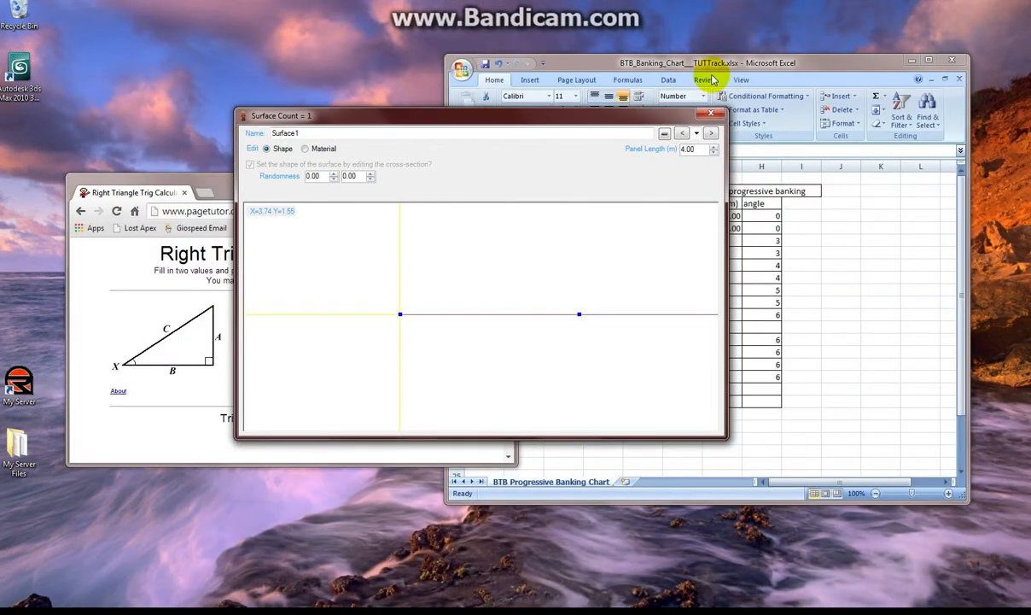
mouse_move(703, 92)
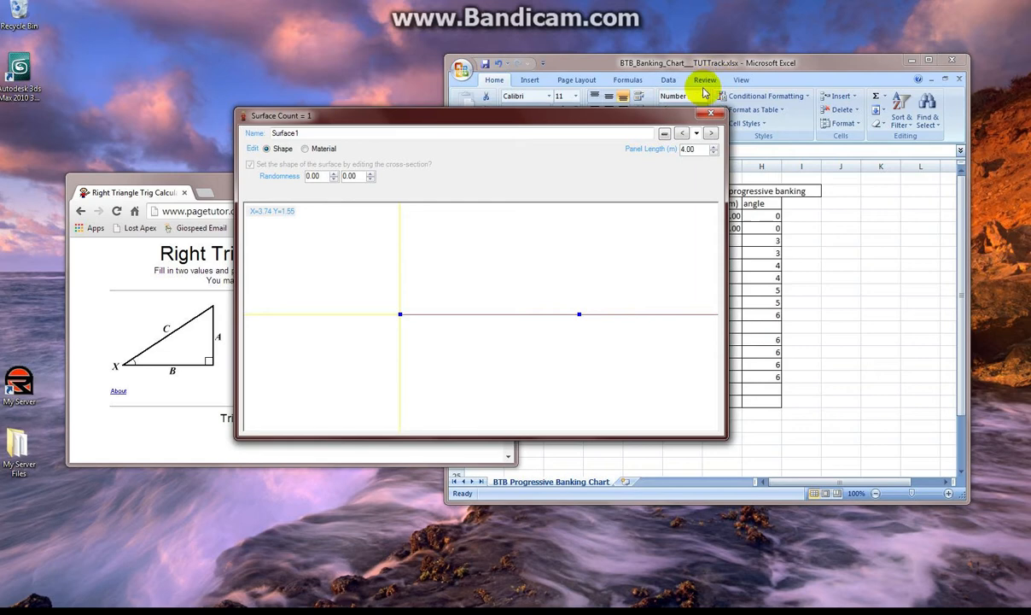
mouse_move(713, 112)
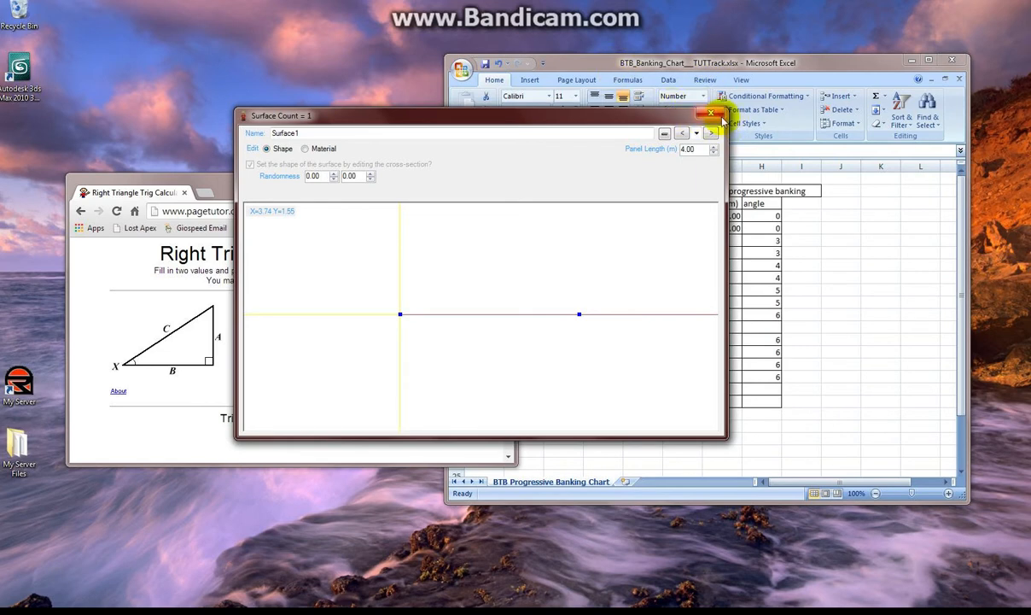
Minimise the surface editor and review the Excel chart's y and angle values for the first edit points.
click(712, 112)
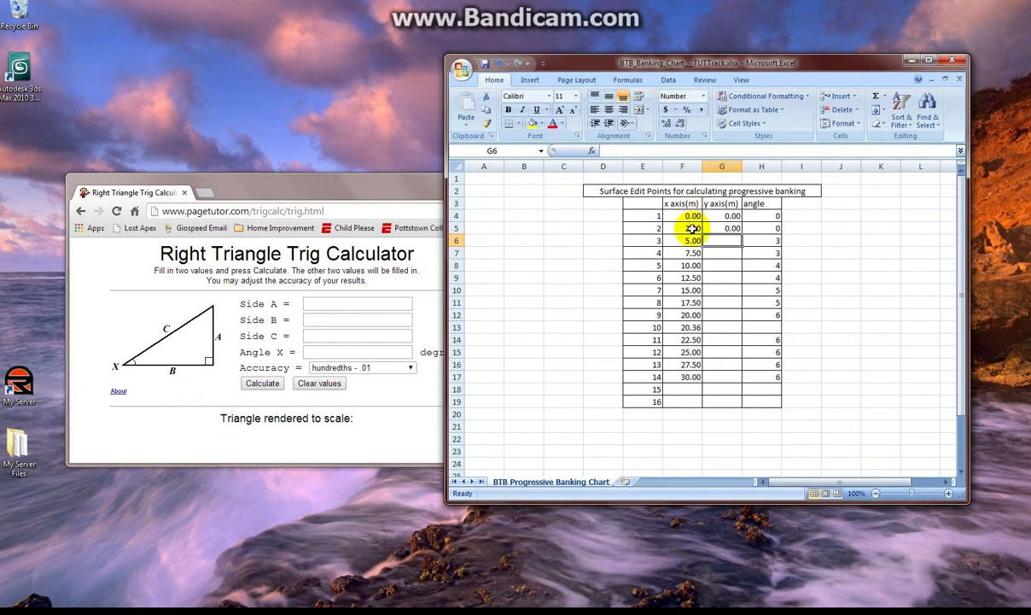
click(683, 215)
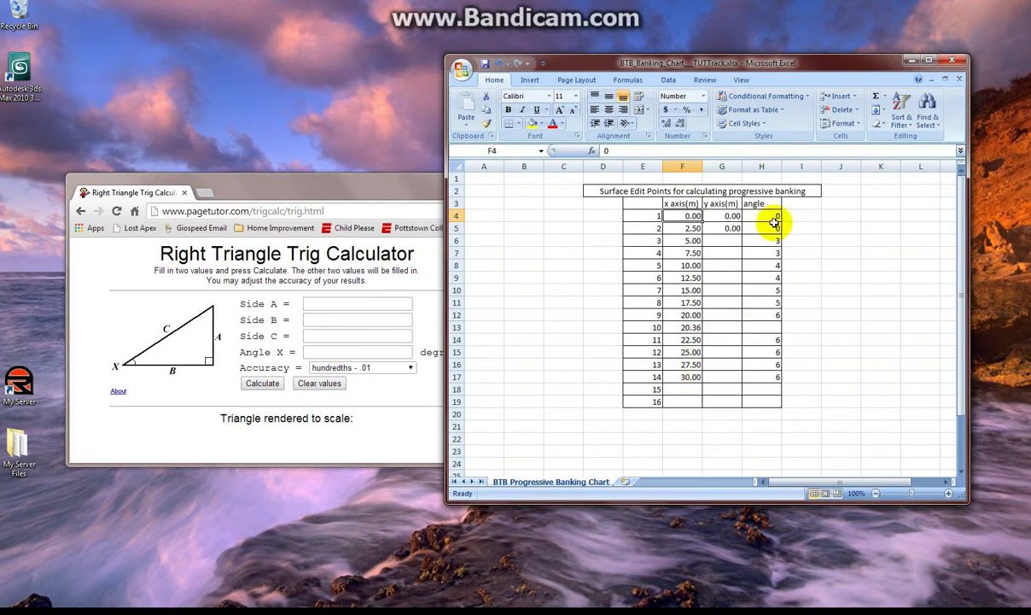
click(720, 229)
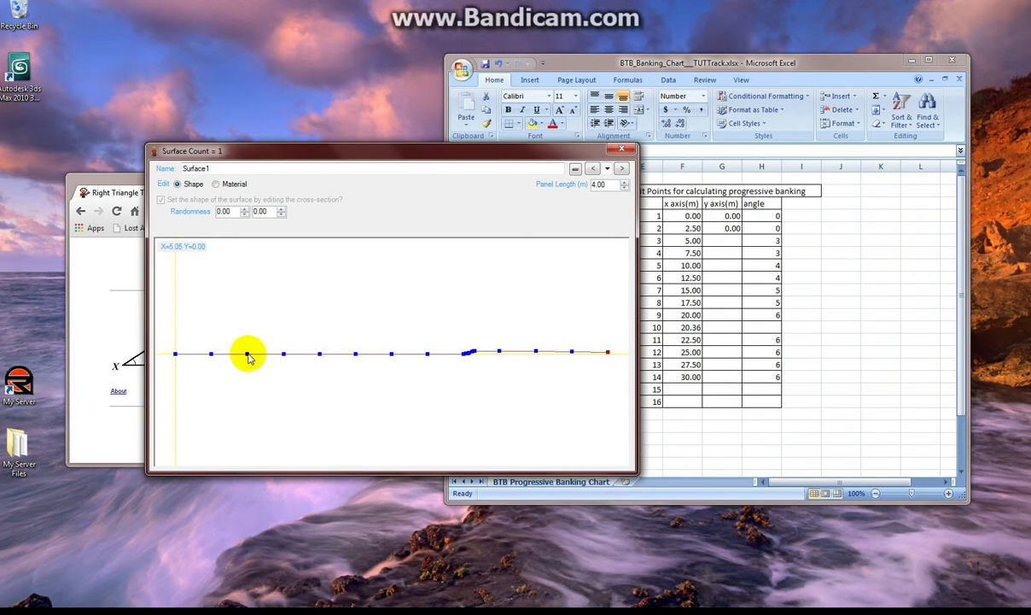
mouse_move(318, 357)
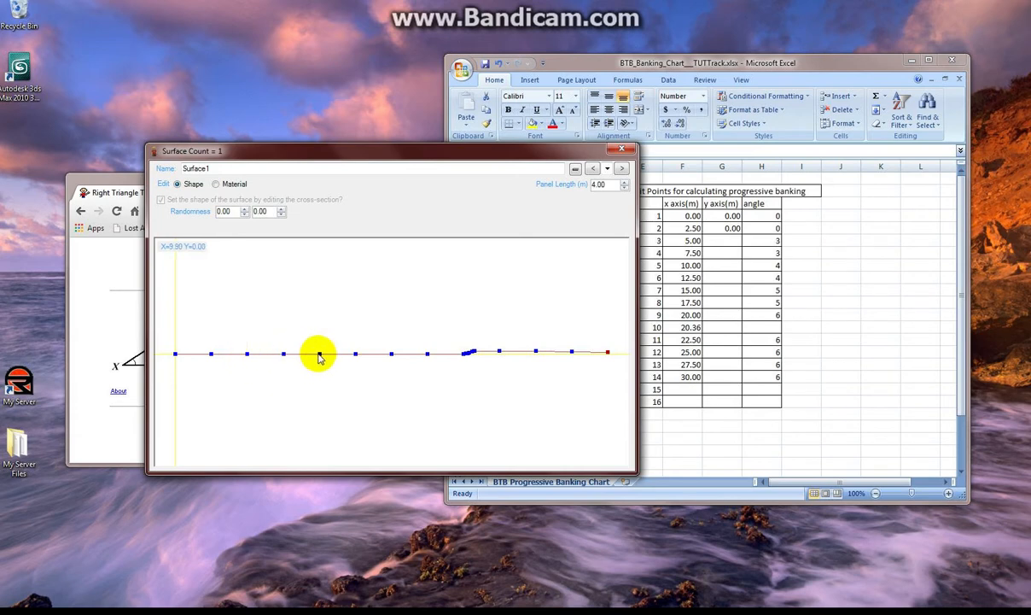
mouse_move(391, 357)
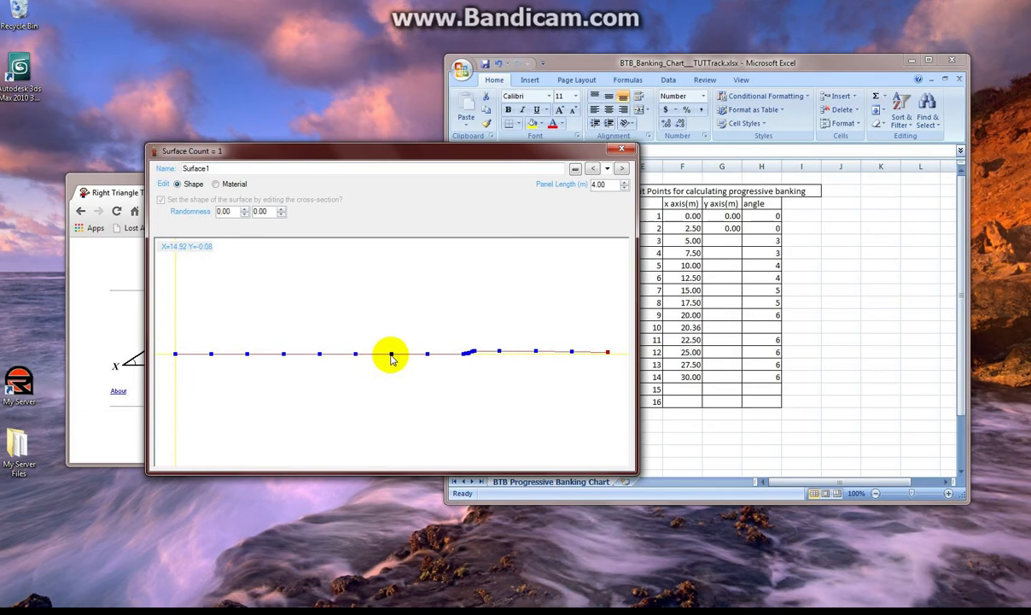
mouse_move(461, 354)
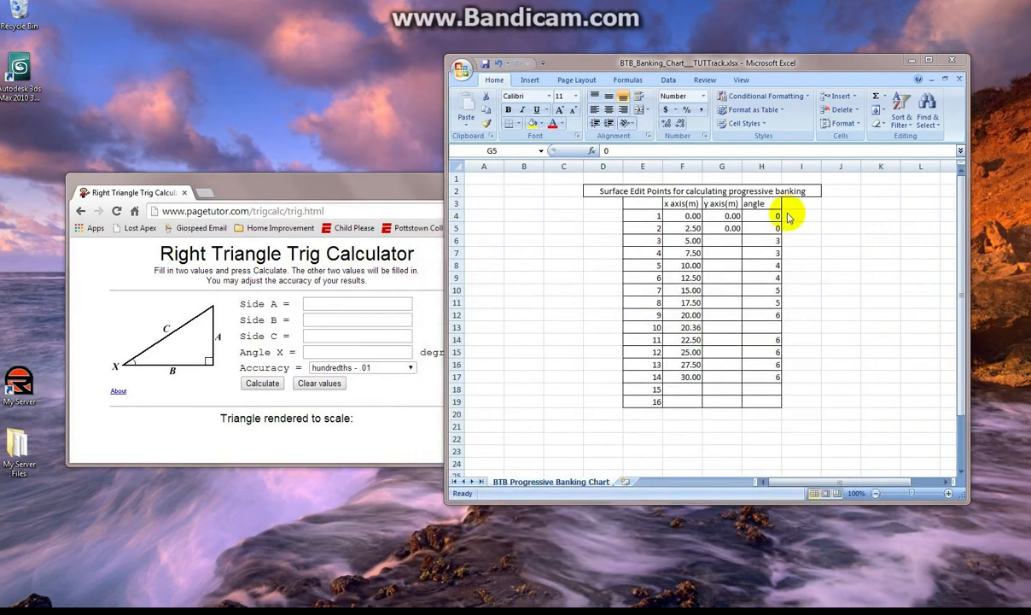
mouse_move(213, 344)
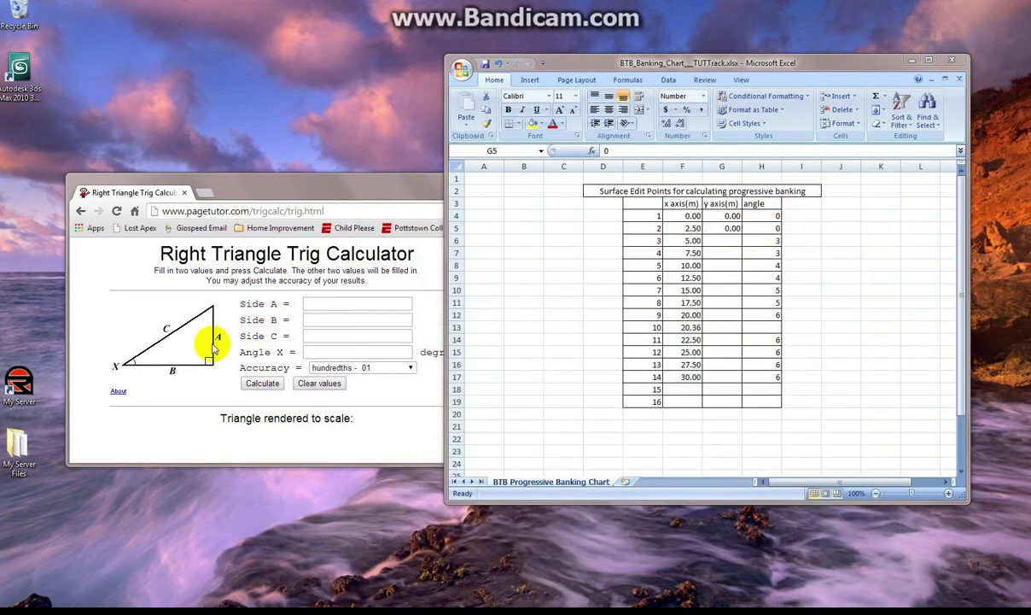
mouse_move(194, 379)
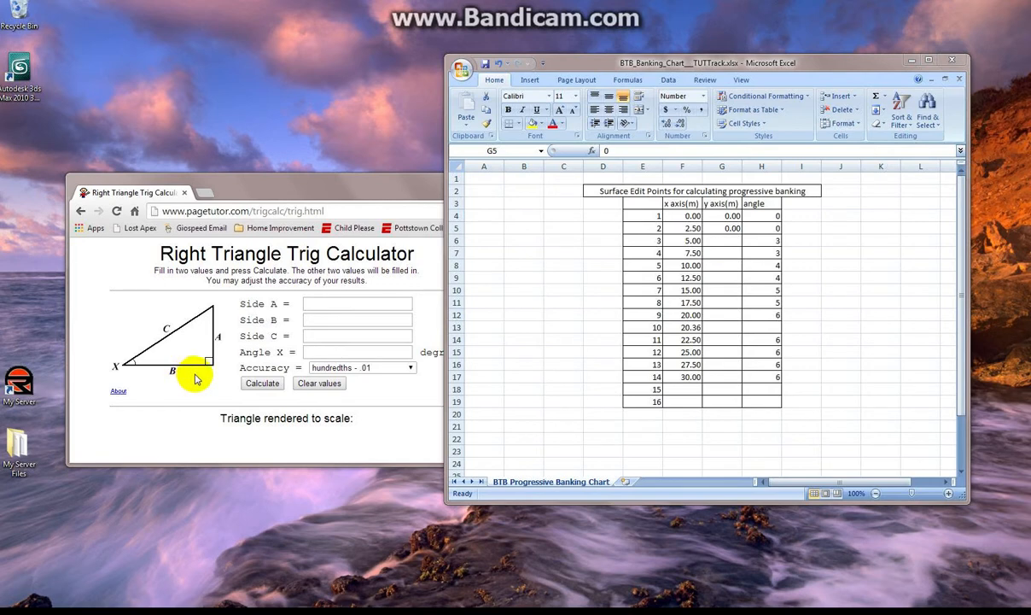
Calculate the rise for a 3° bank over Side B 2.5 and enter the result into column G.
click(357, 320)
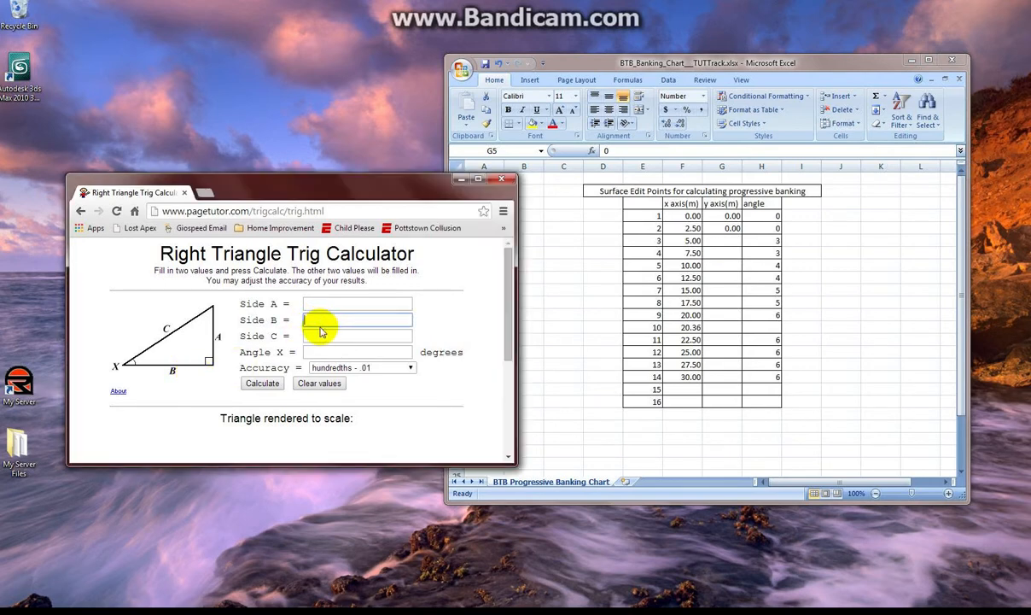
text(2.5)
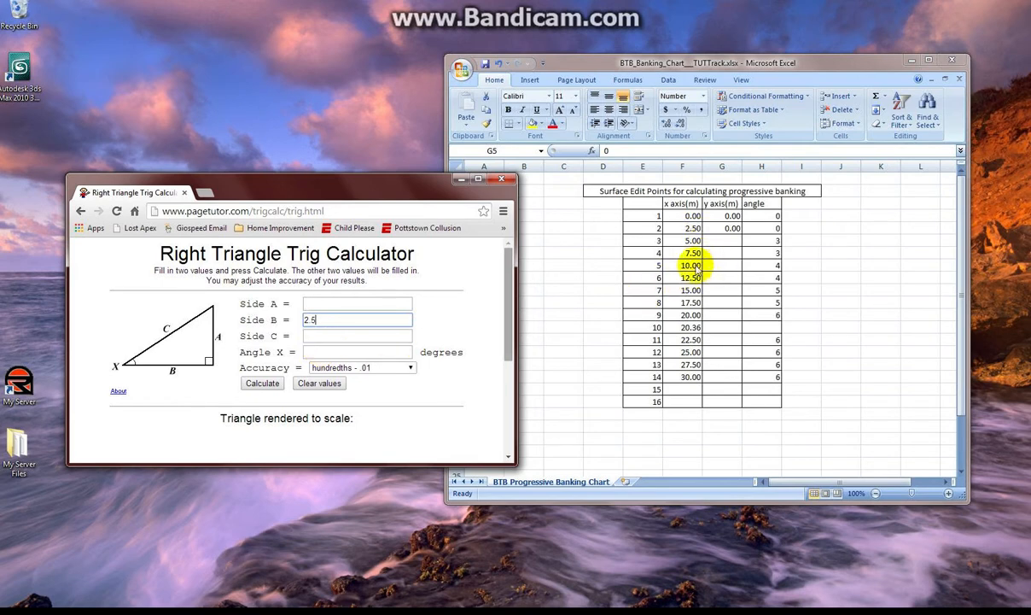
mouse_move(379, 299)
text(3)
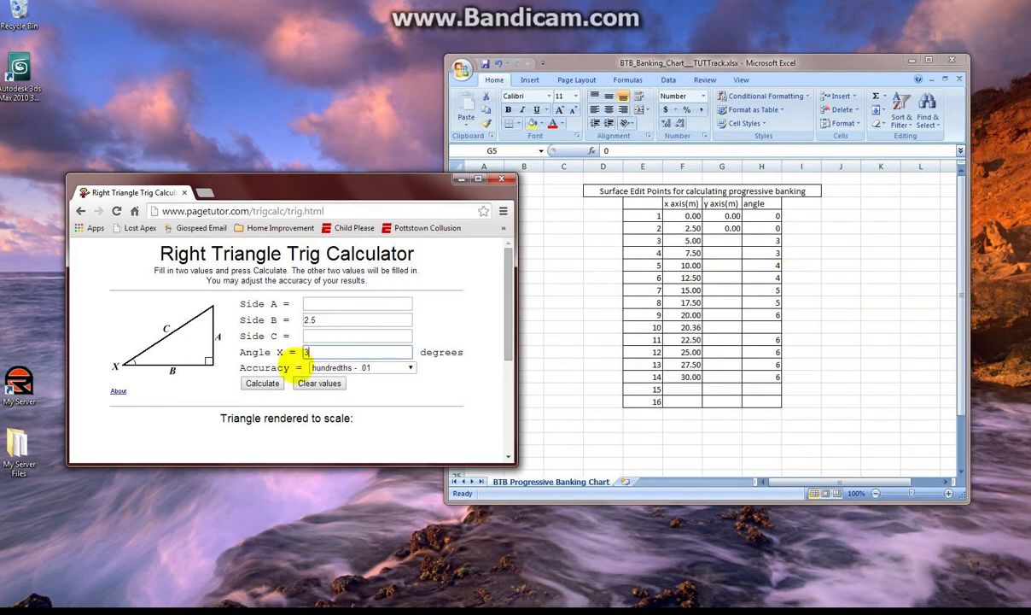
click(261, 382)
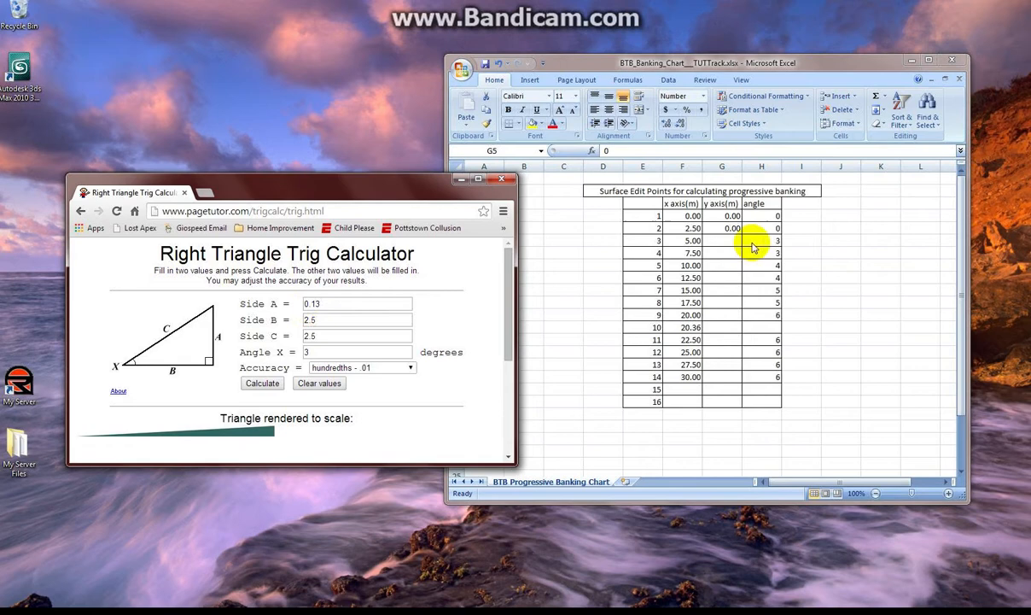
click(721, 240)
text(0.13)
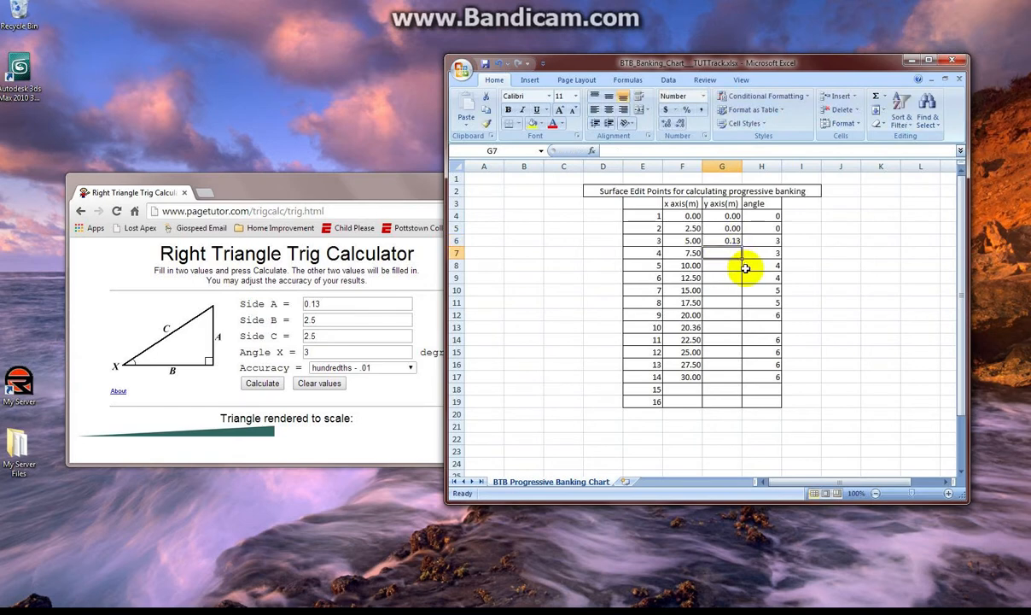
text(0.26)
click(357, 351)
text(4)
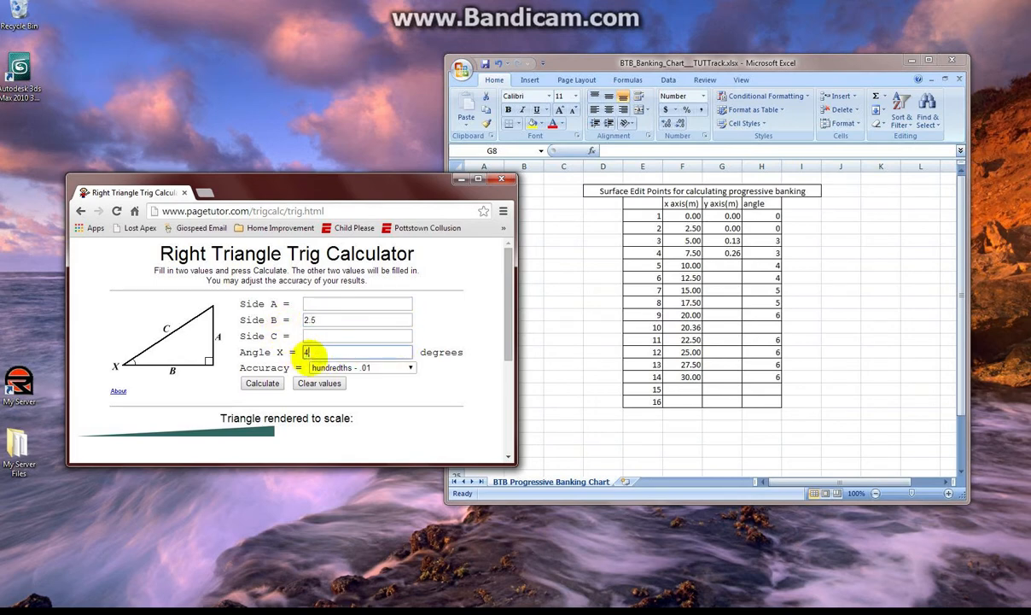
Calculate the next rise and enter it into the following chart cell.
click(263, 382)
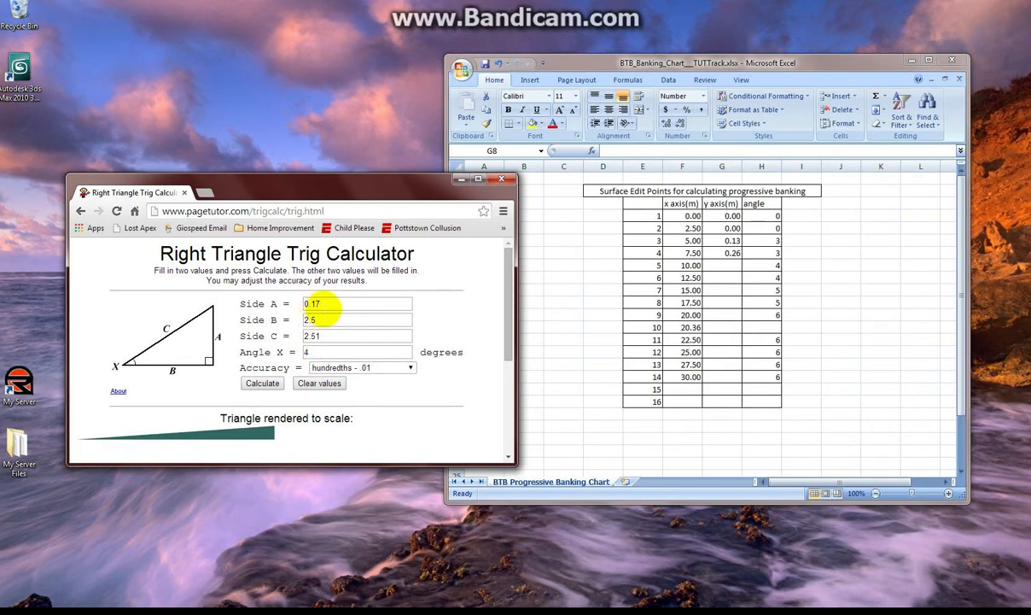
click(720, 265)
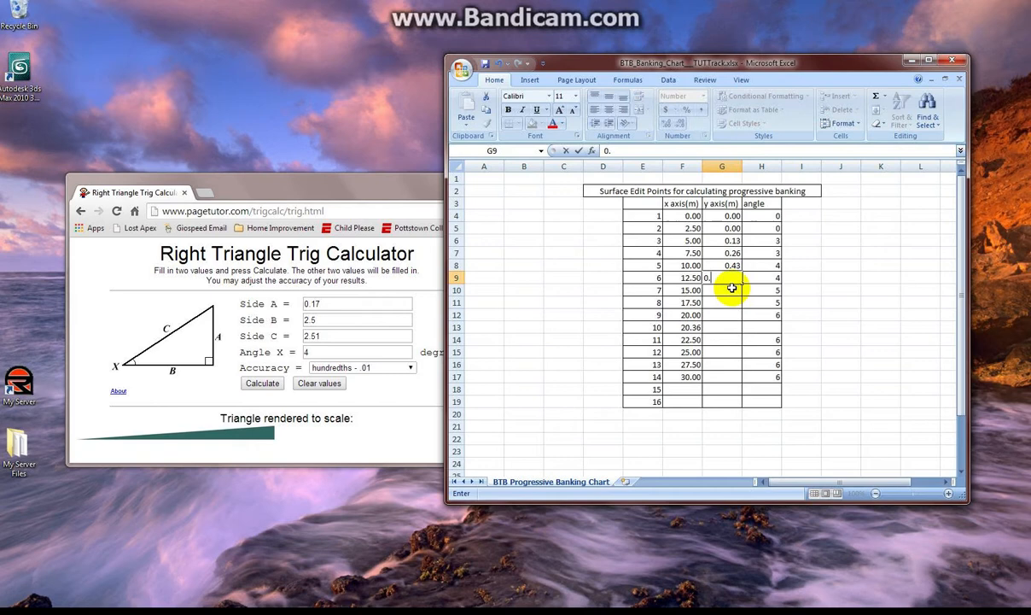
key(Return)
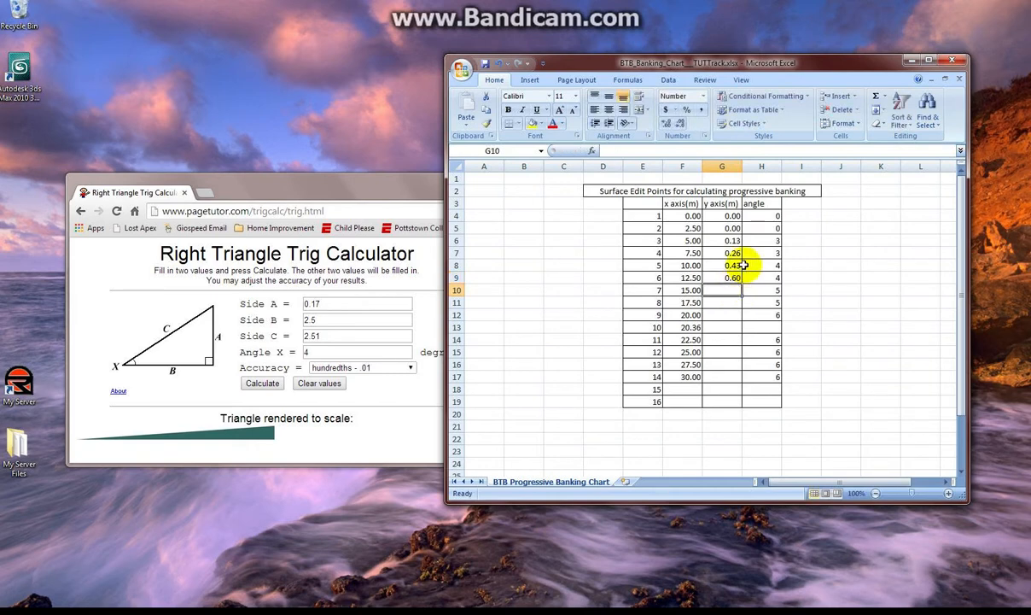
mouse_move(372, 304)
text(5)
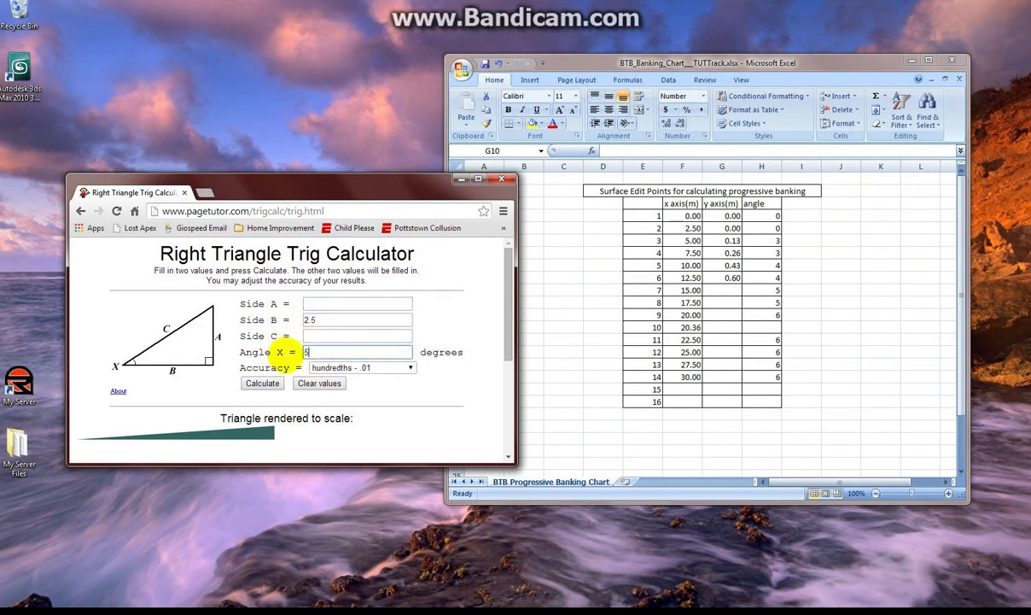
Compute the rises for 5° and 6° banking and record them in the chart.
click(263, 382)
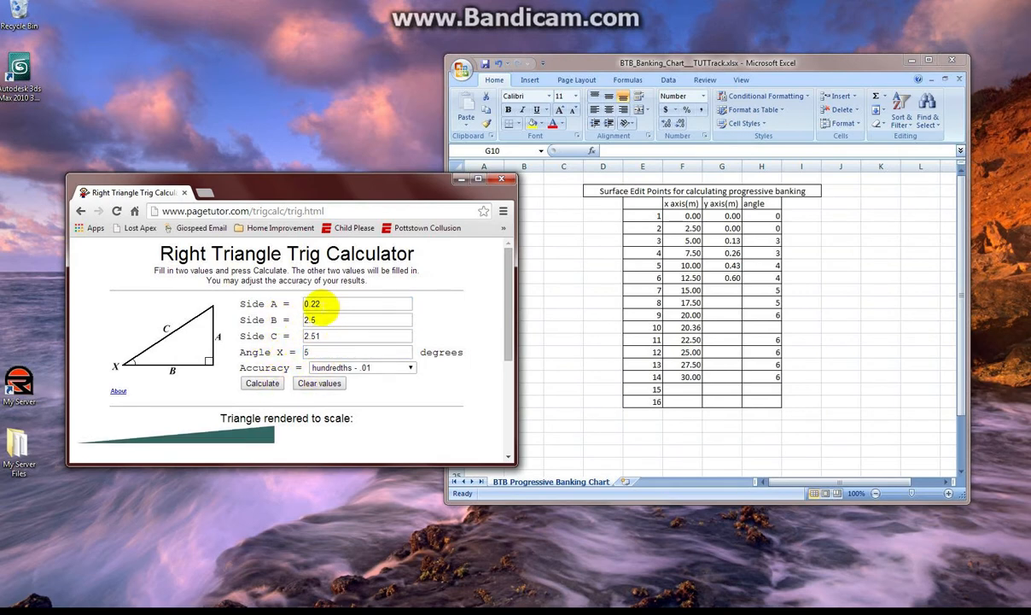
click(753, 341)
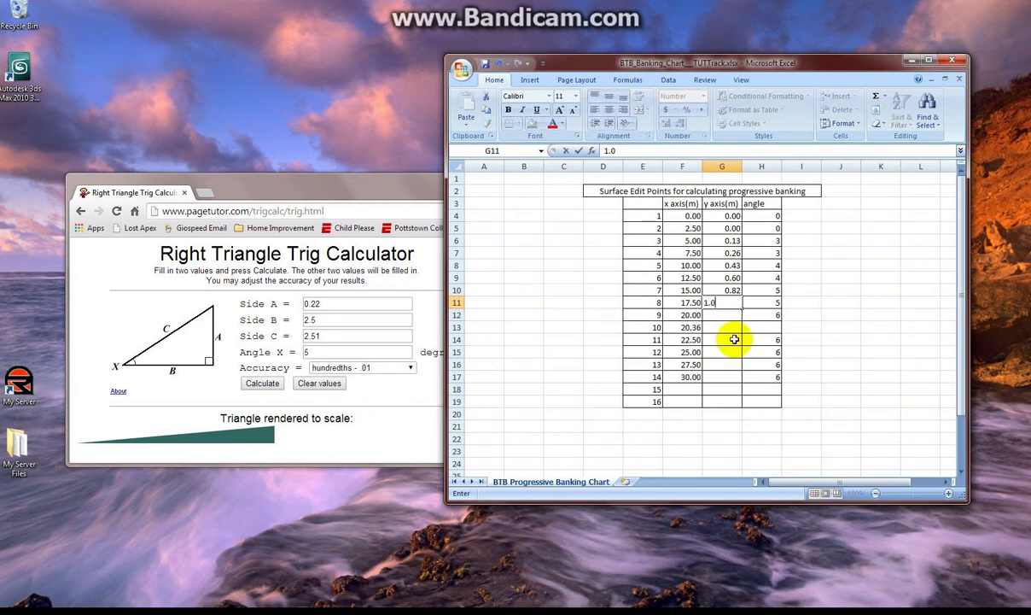
text(4)
key(Return)
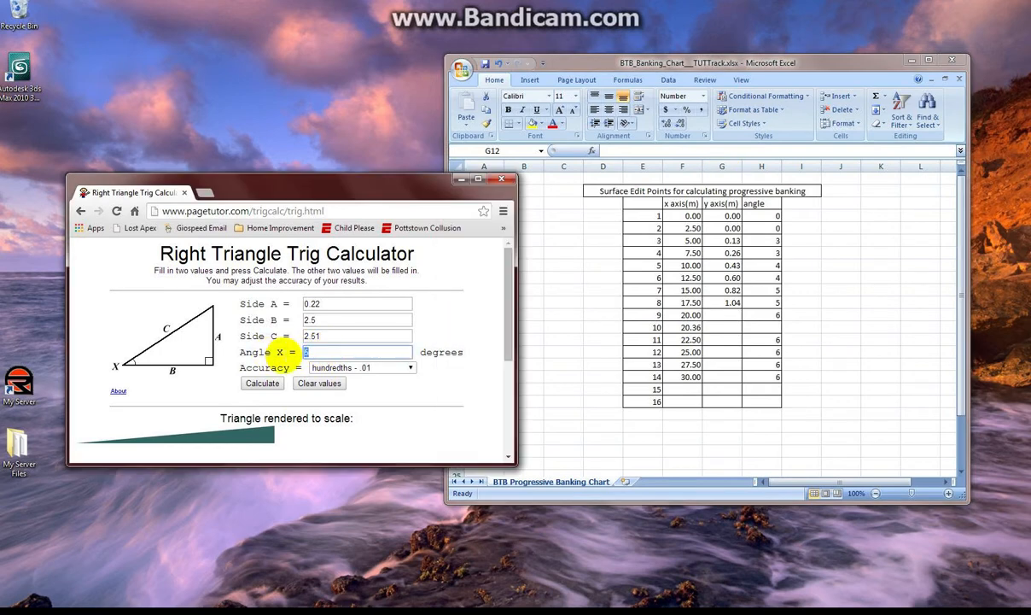
click(357, 335)
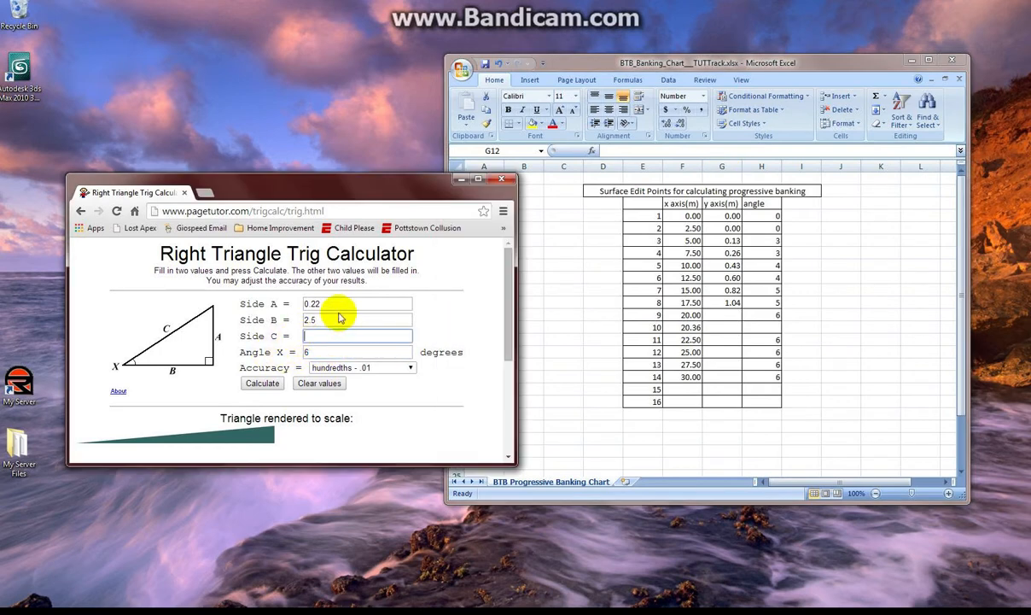
click(263, 382)
text(1.3)
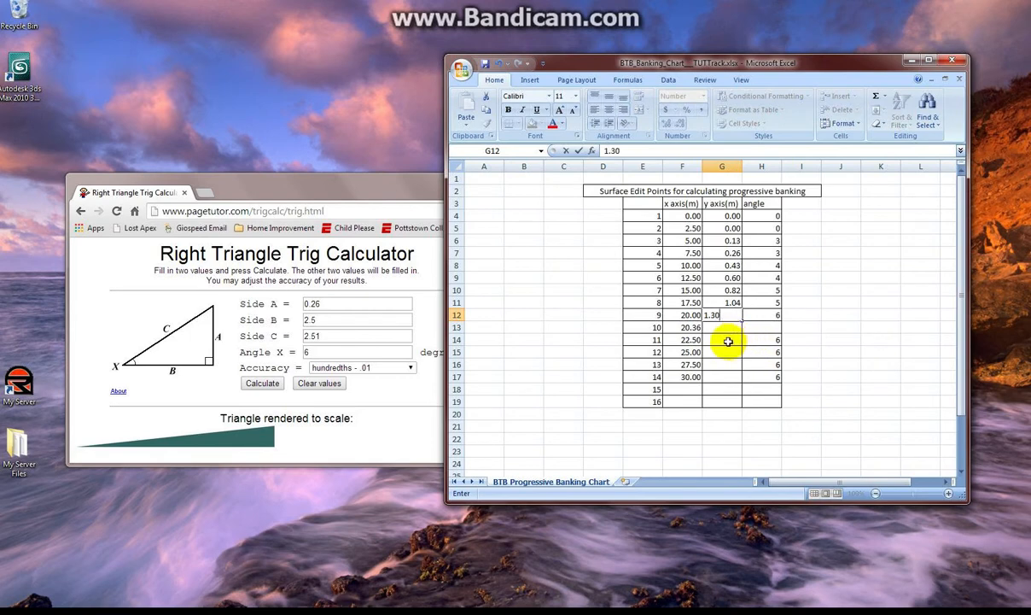
mouse_move(727, 326)
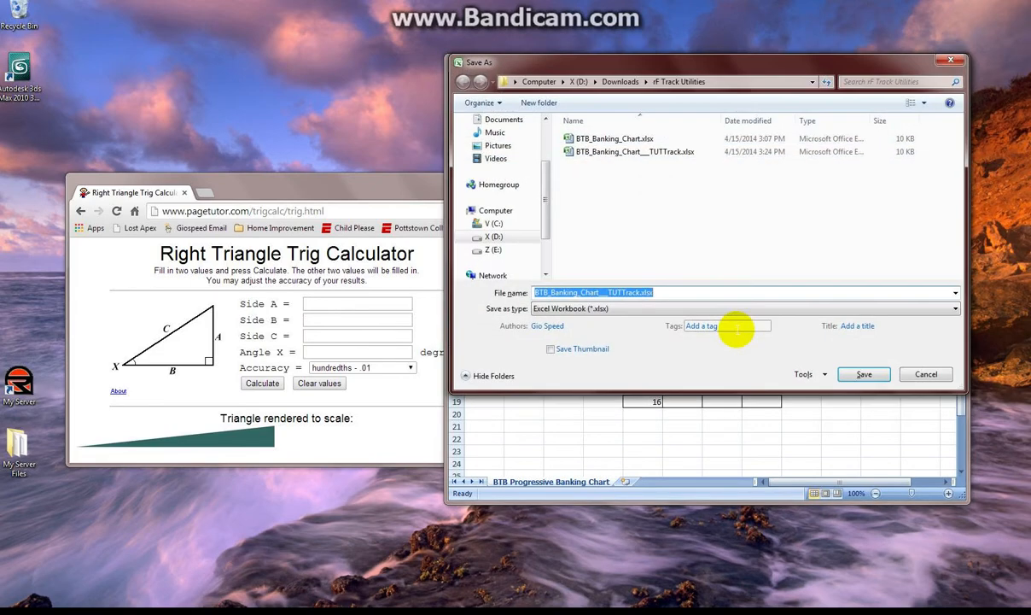
click(864, 374)
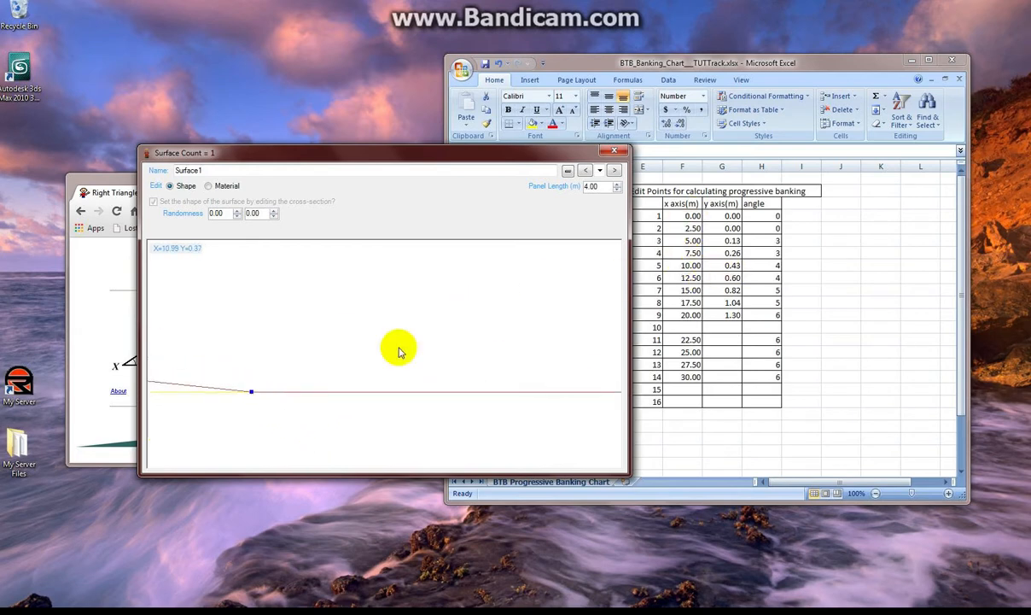
Raise the first profile point and place points along the rising bank line.
drag(251, 391, 251, 298)
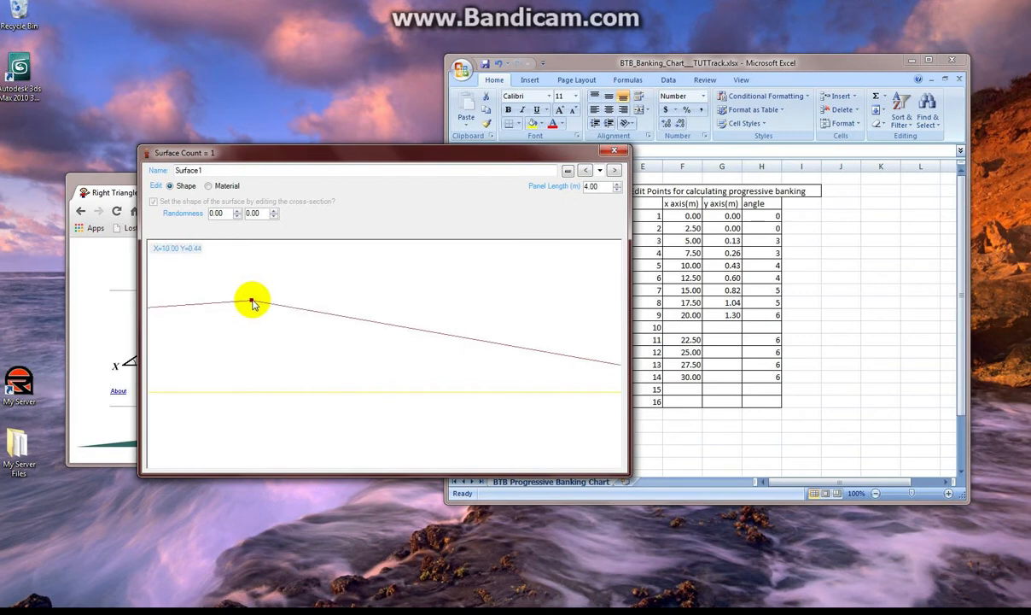
drag(252, 300, 472, 386)
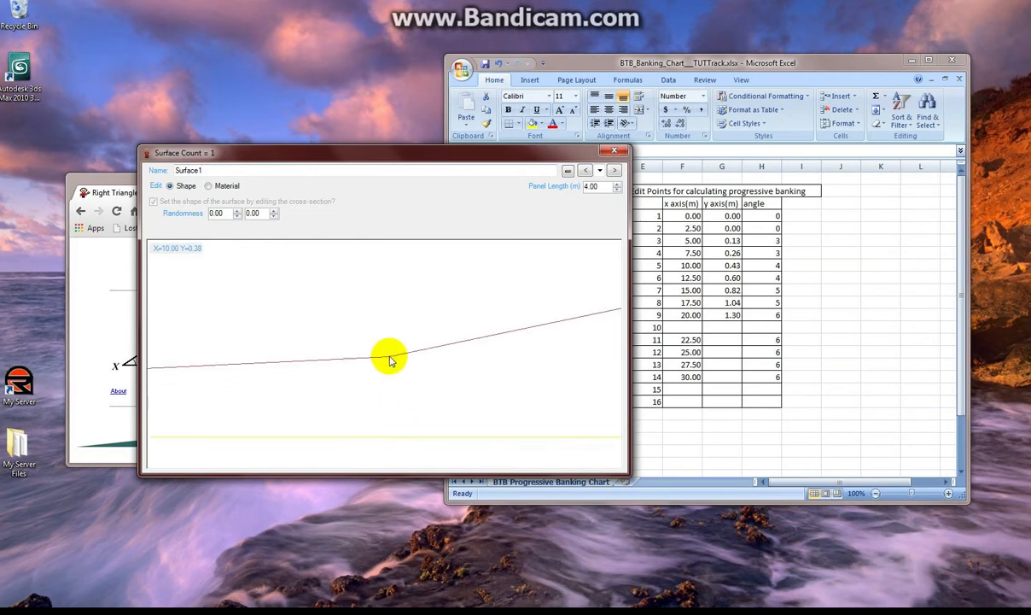
drag(390, 358, 442, 304)
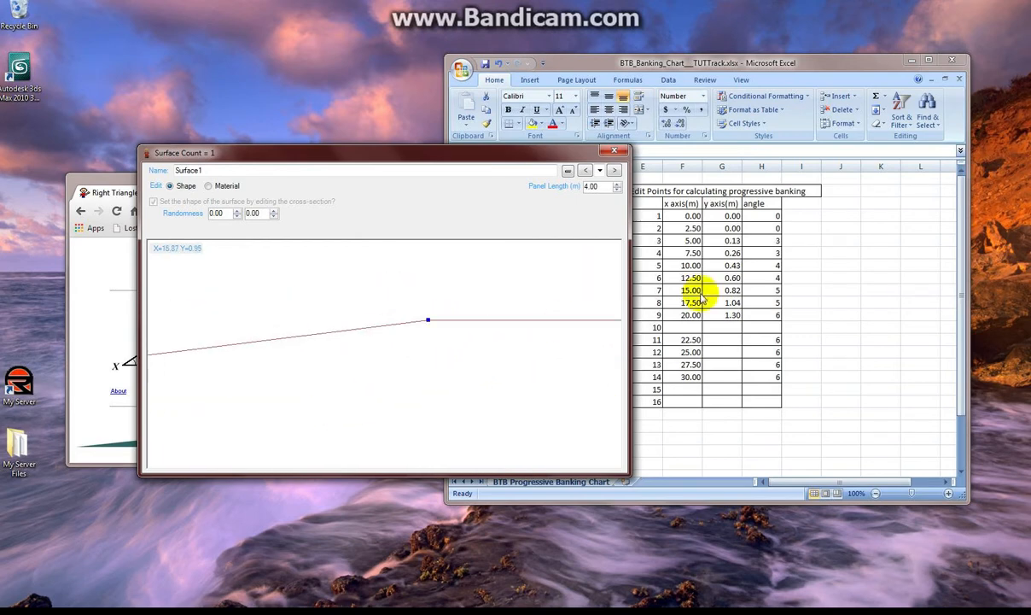
Add further banking points climbing toward the crest at the spreadsheet heights.
drag(428, 320, 428, 336)
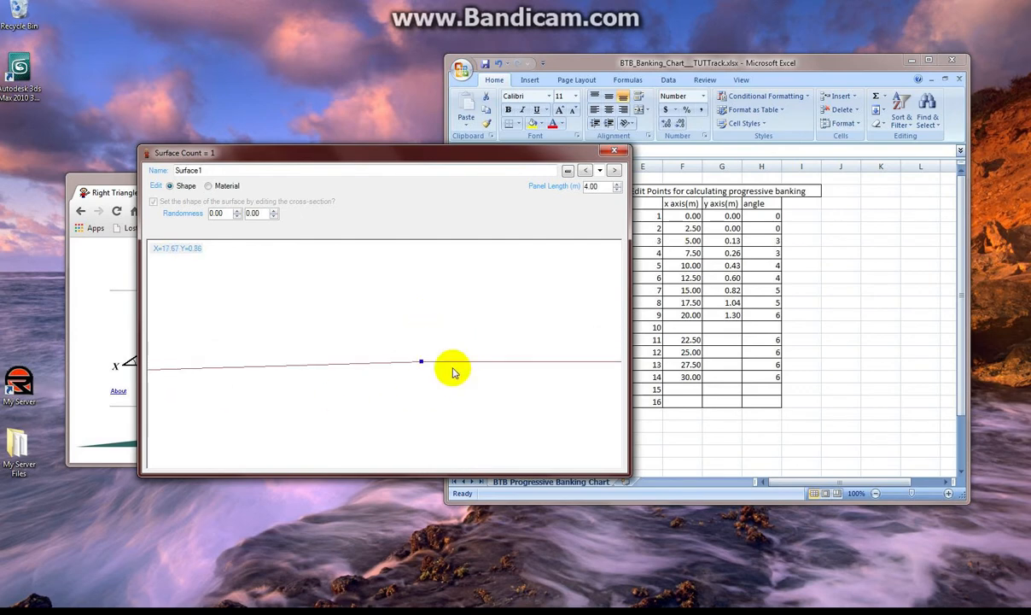
drag(420, 362, 420, 333)
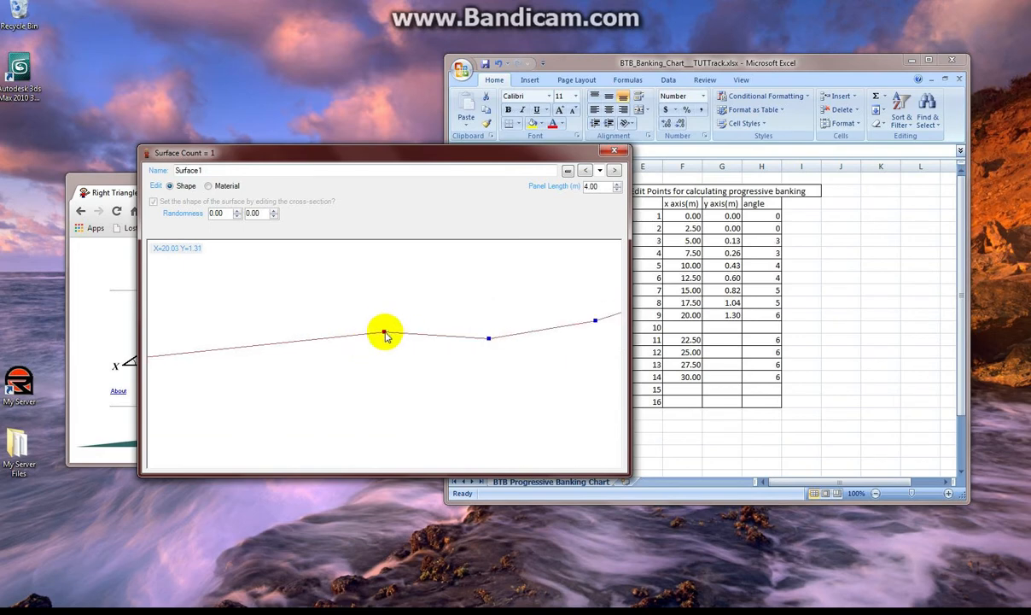
drag(384, 333, 418, 357)
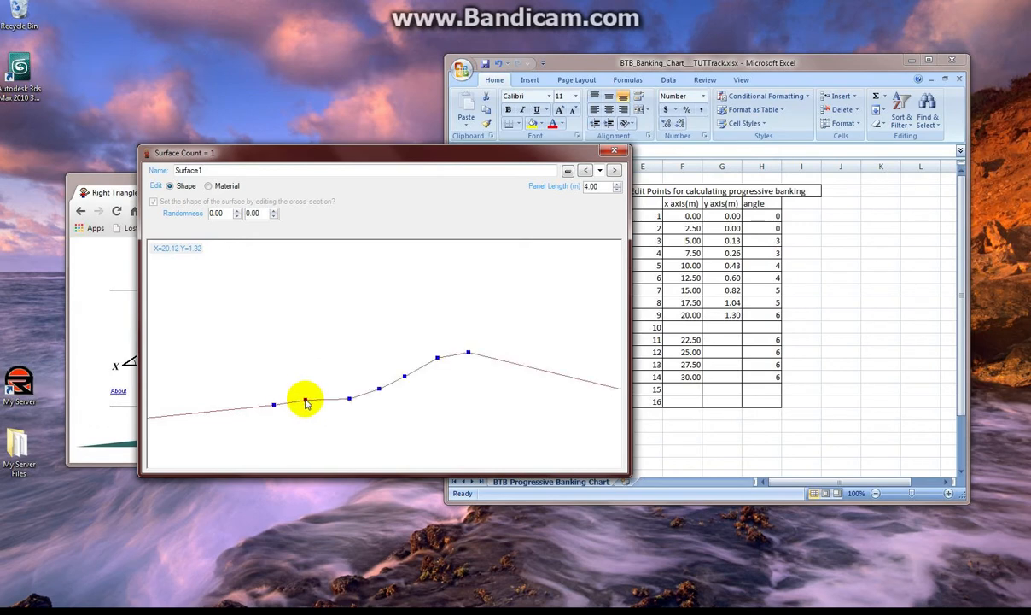
mouse_move(336, 396)
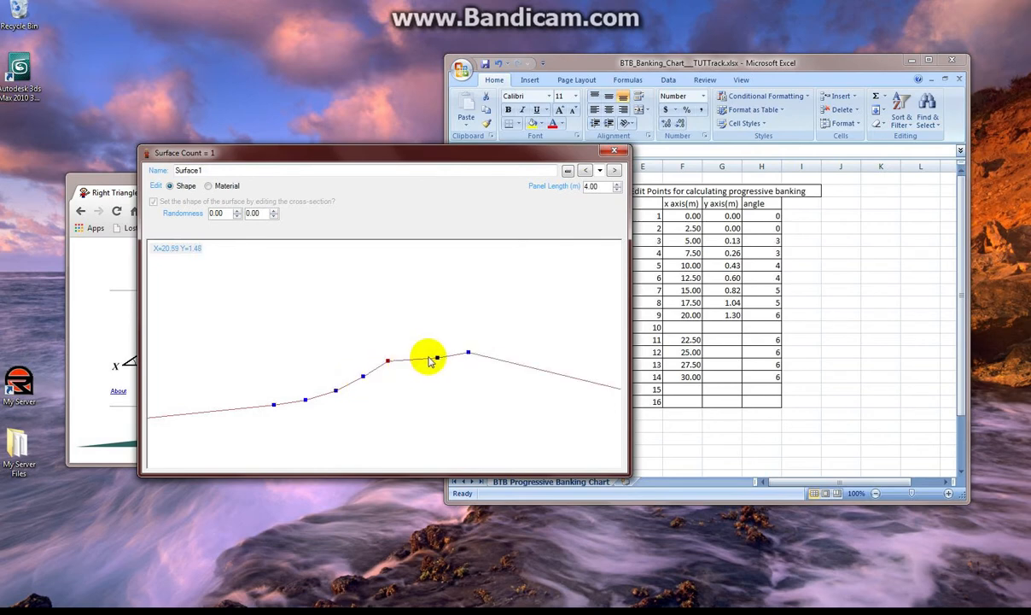
Reposition and fine-tune the crest point so the profile tops out smoothly near x 20.75, y 1.50.
drag(430, 357, 415, 348)
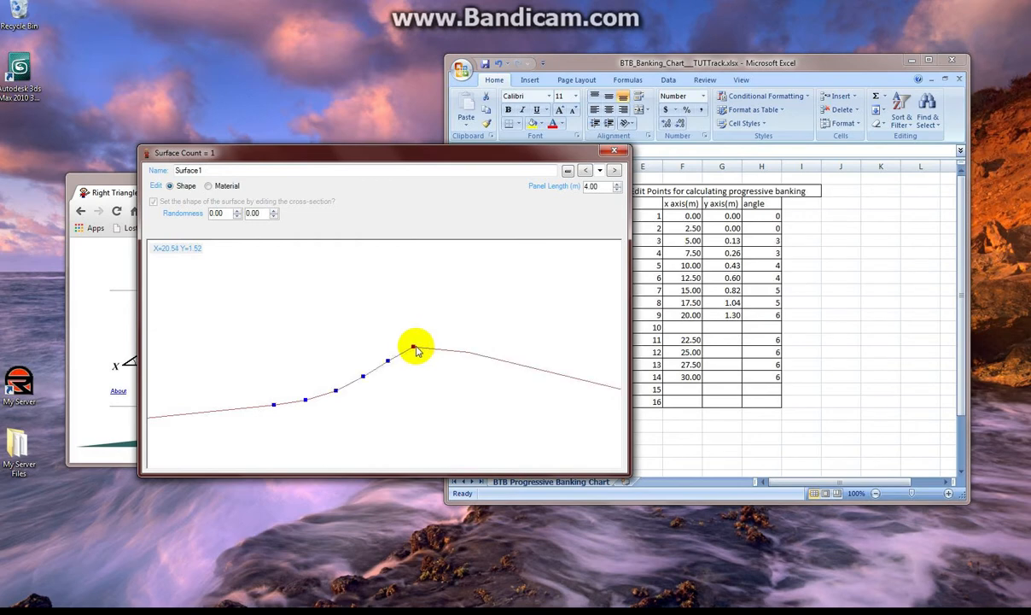
drag(415, 348, 459, 350)
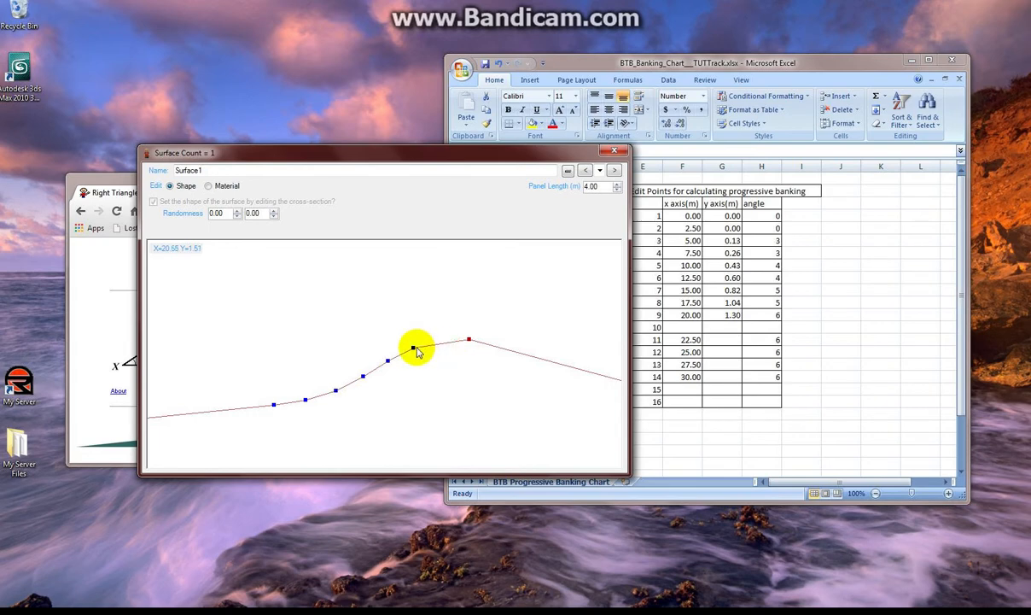
mouse_move(444, 350)
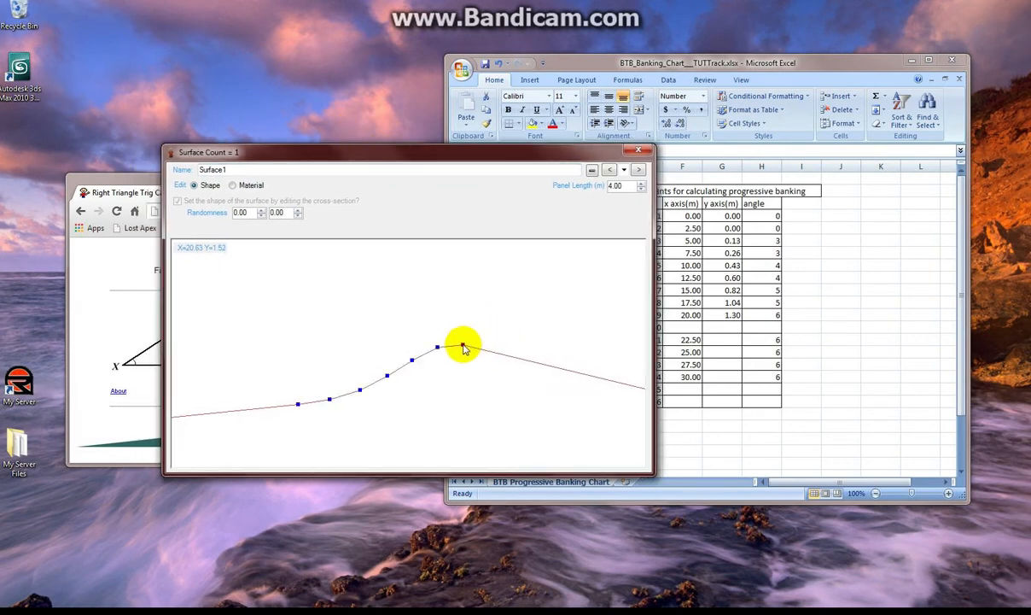
drag(464, 345, 440, 350)
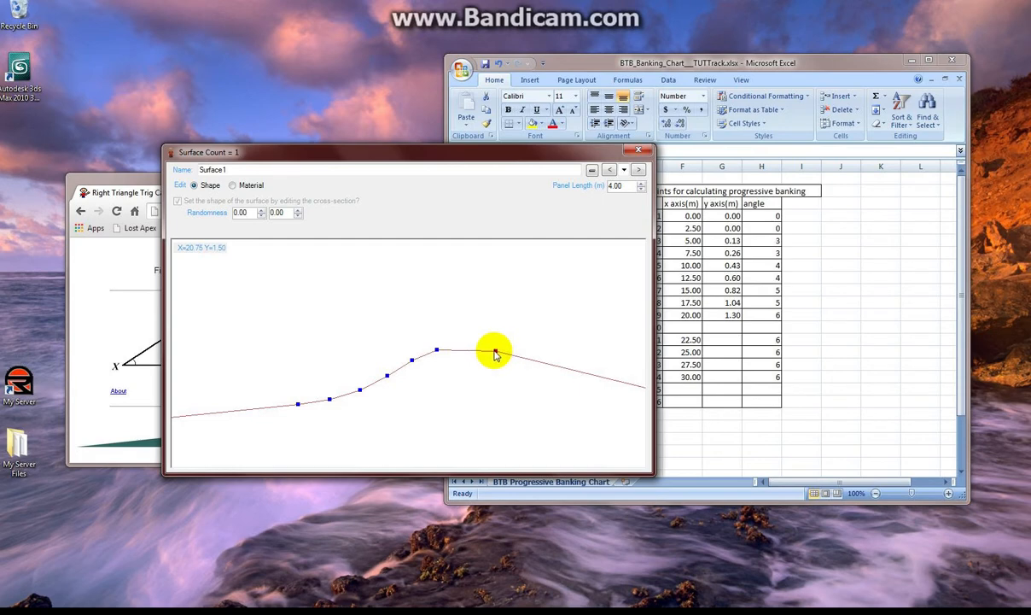
drag(499, 350, 365, 357)
text(1.5)
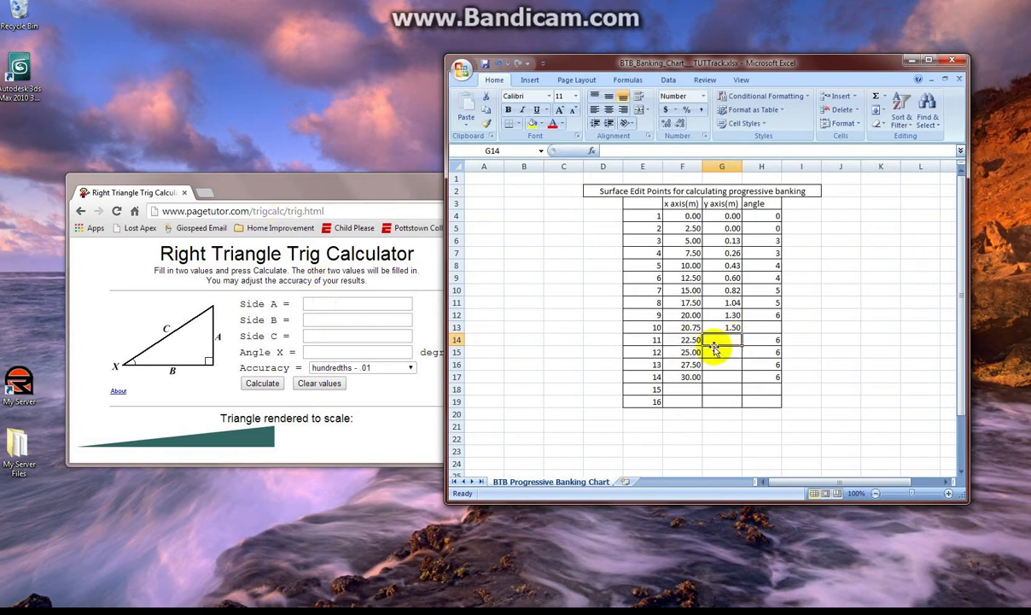
mouse_move(703, 341)
text(1)
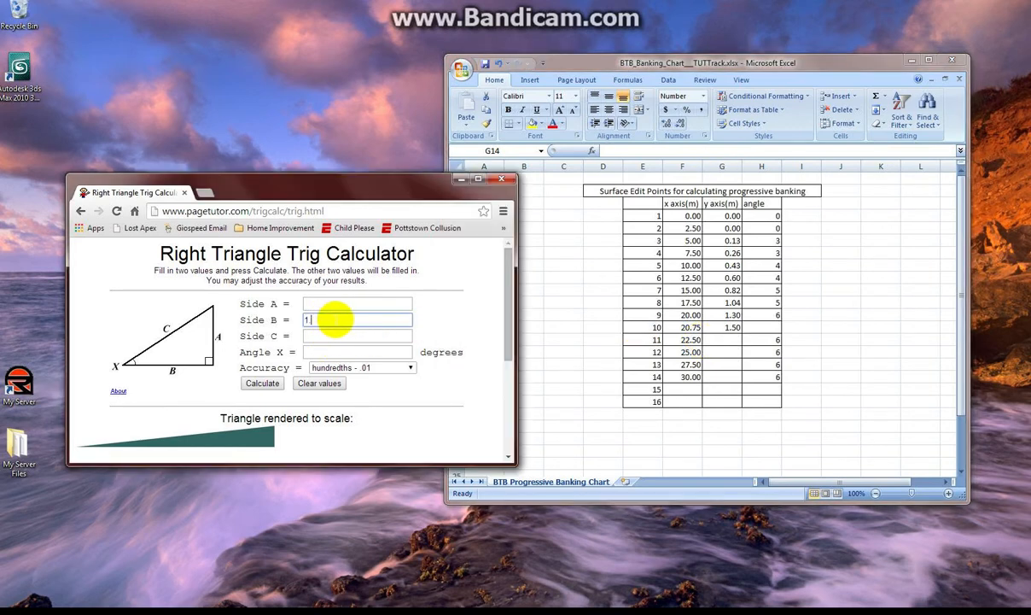
Compute the 6° rise and commit 1.68 as the height for edit point 11.
text(.75)
click(356, 352)
text(6)
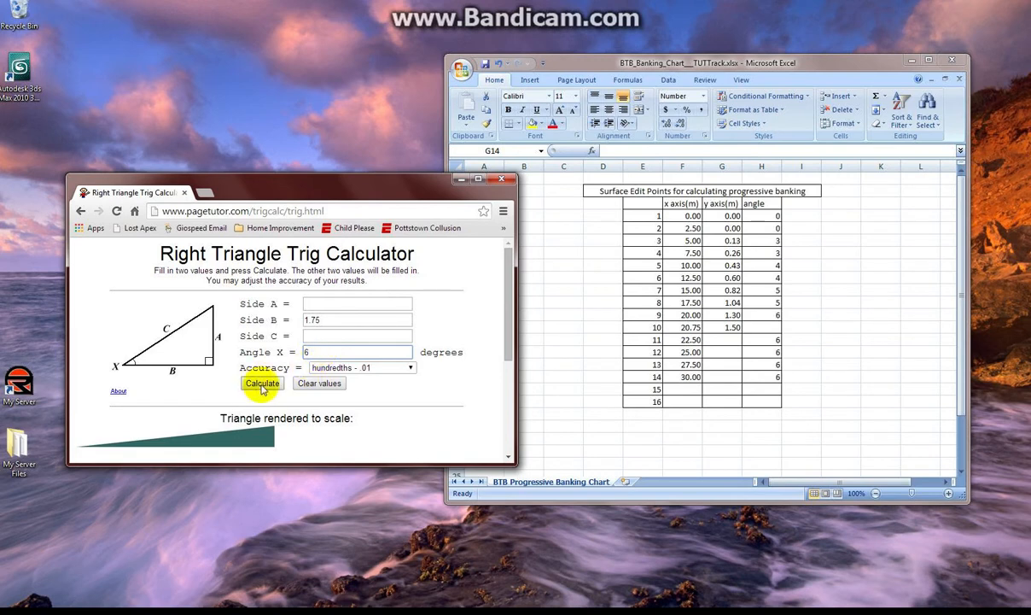
click(263, 383)
text(1)
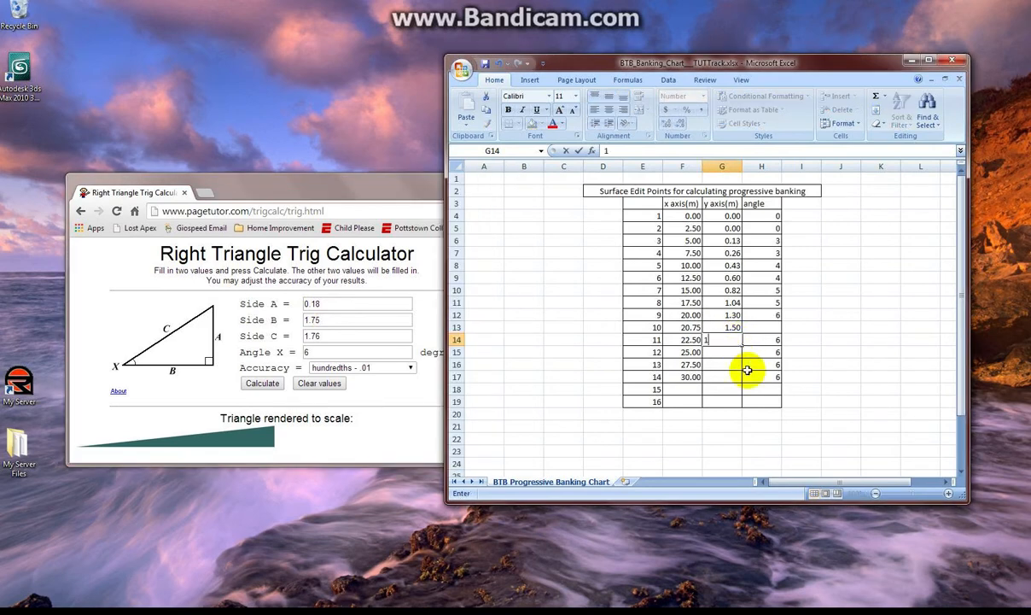
text(.68)
key(Return)
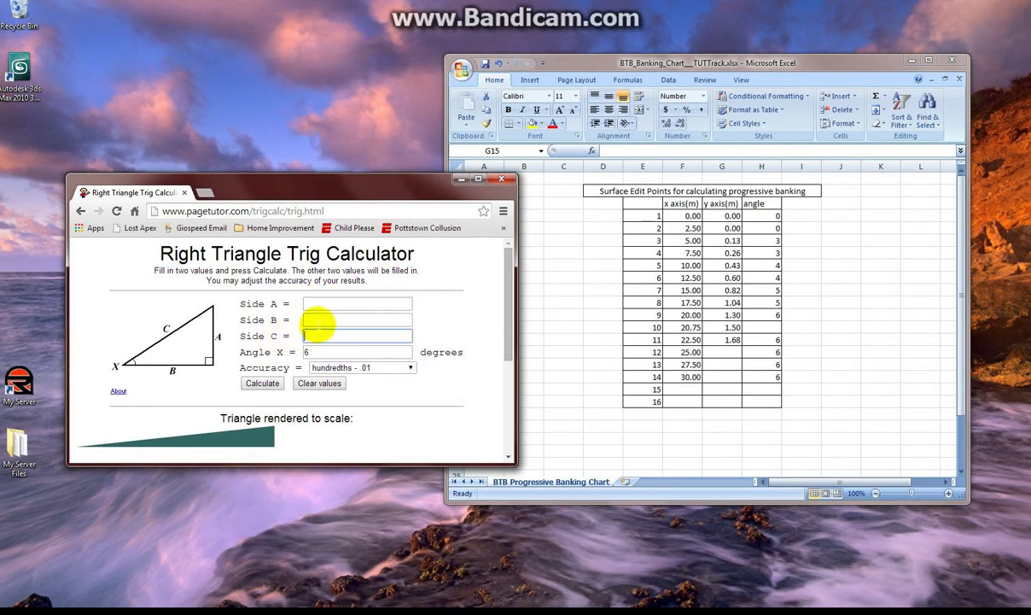
text(2.5)
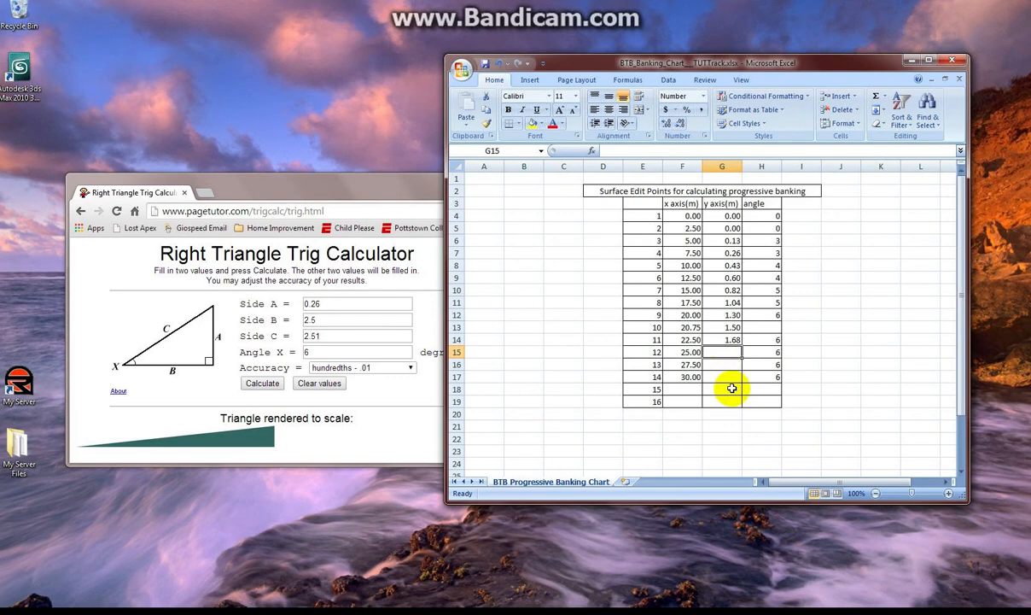
Enter 1.94 and 2.20 as the heights for edit points 12 and 13.
text(1.94)
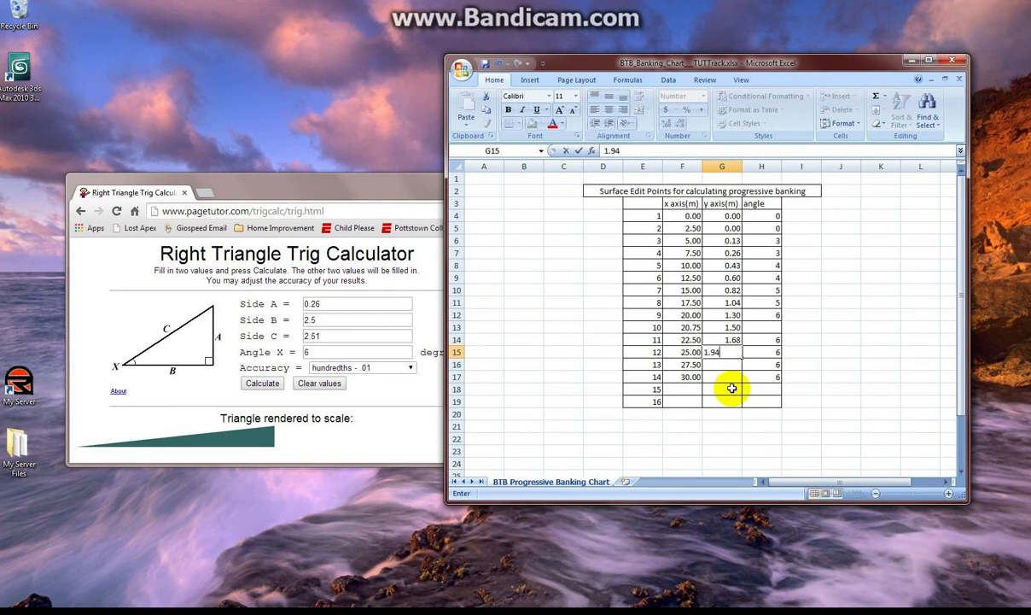
key(Return)
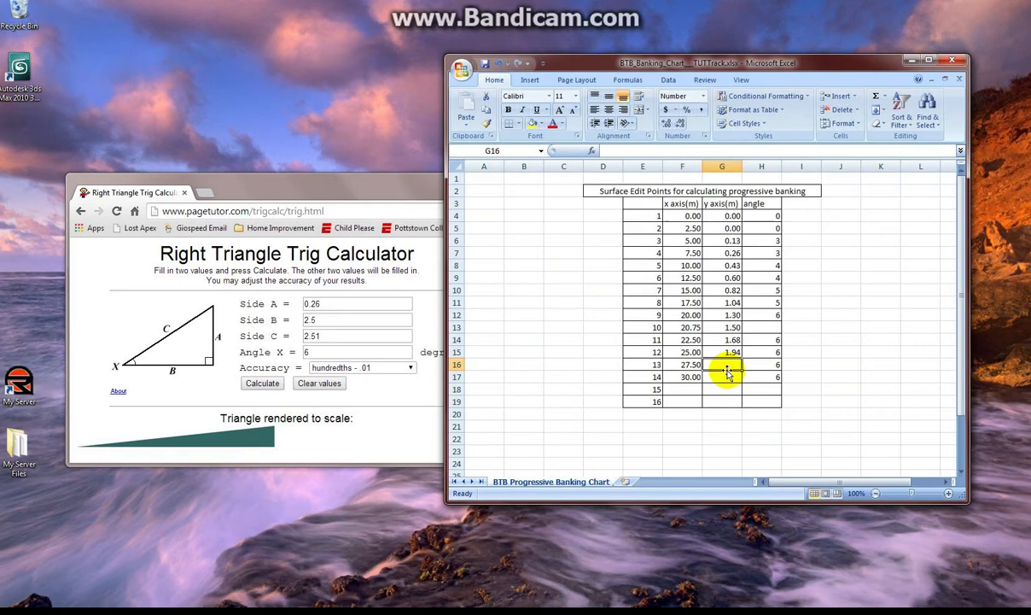
text(2.20)
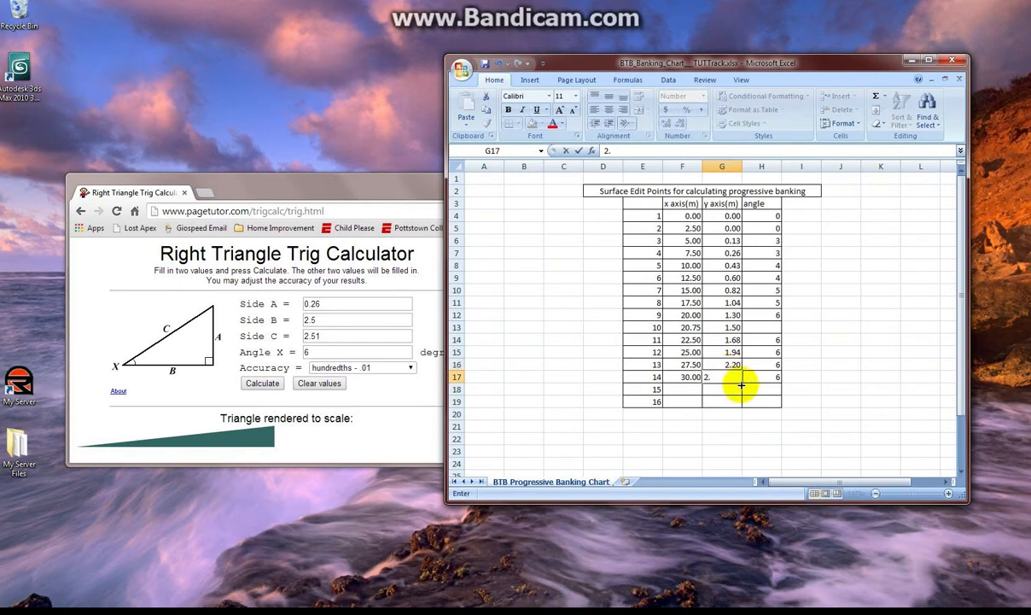
text(46)
key(Return)
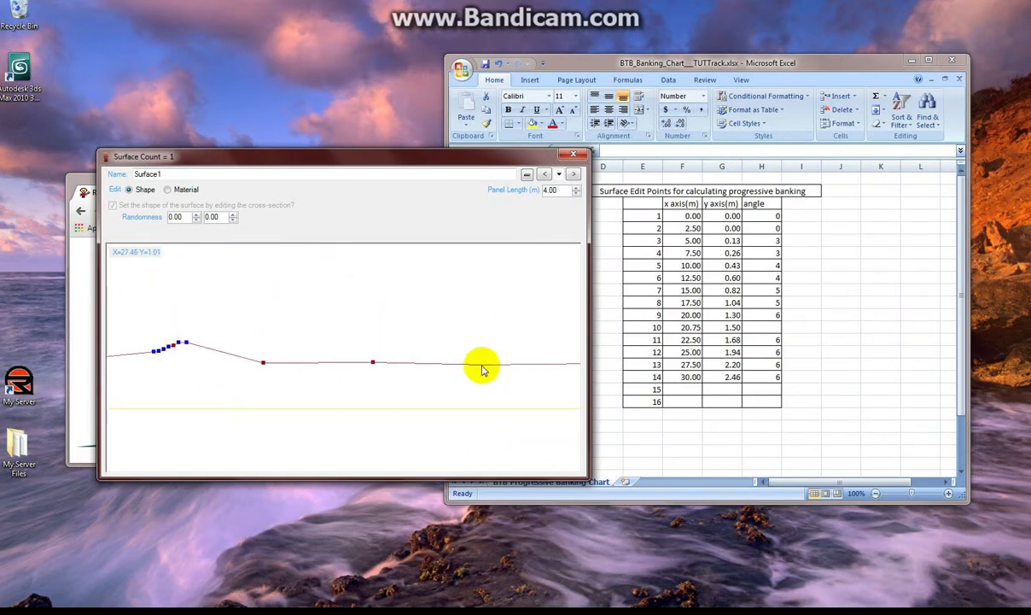
Move the remaining profile points onto the computed banking slope and close the Surface1 editor.
drag(481, 367, 419, 358)
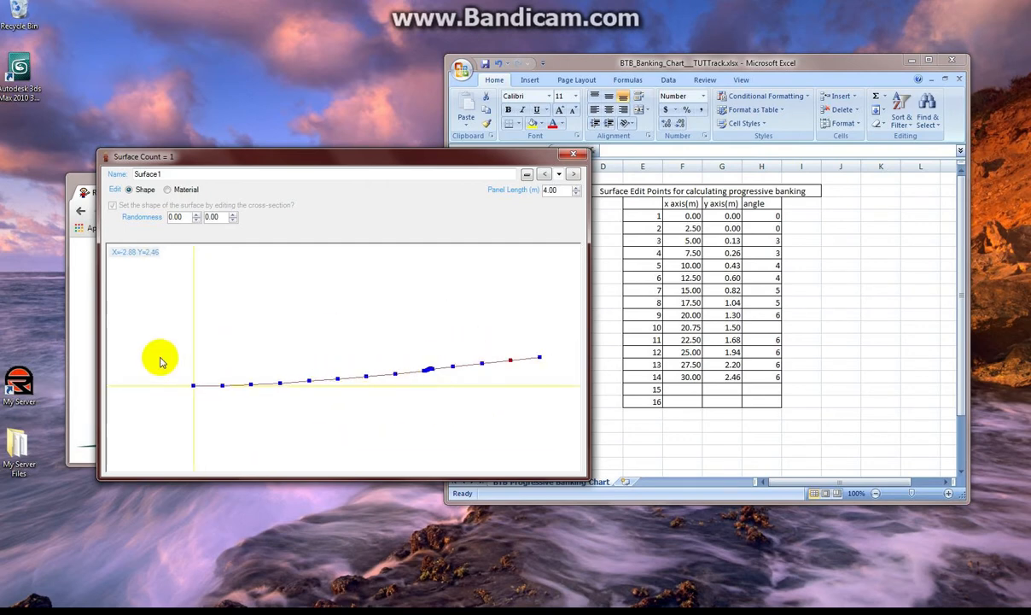
mouse_move(256, 391)
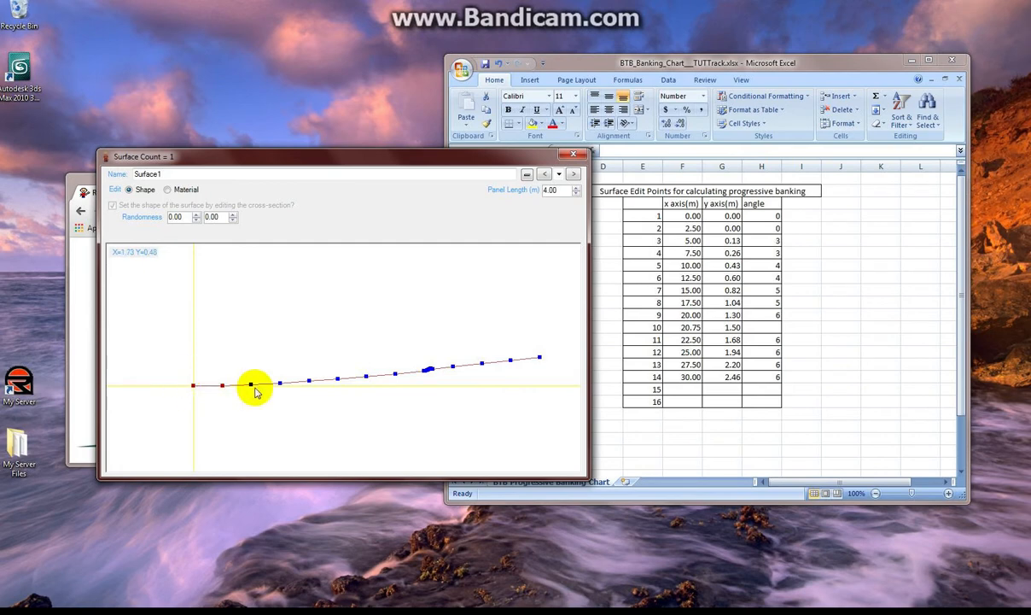
drag(253, 384, 276, 401)
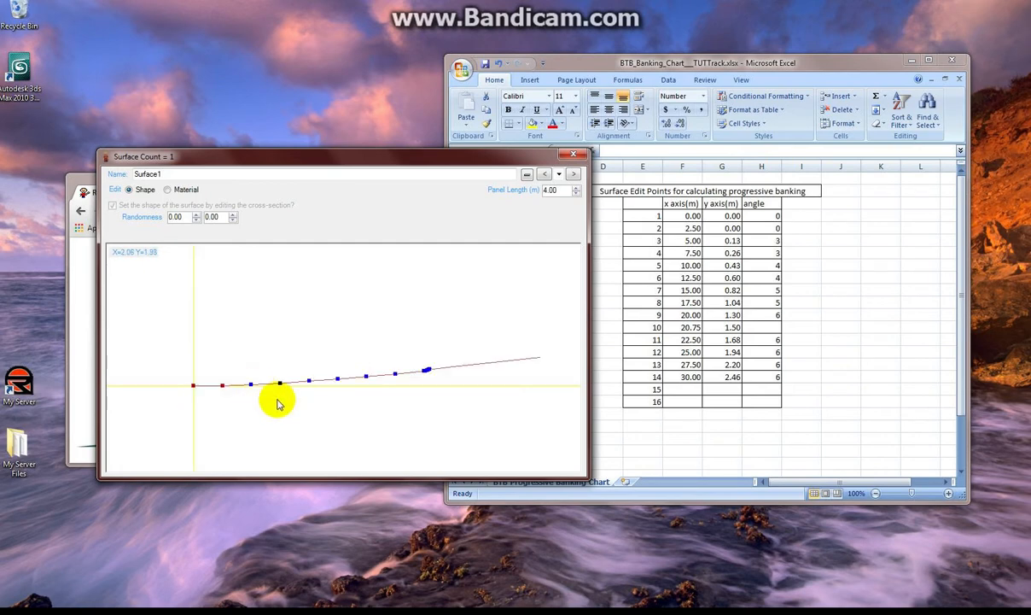
drag(276, 403, 282, 392)
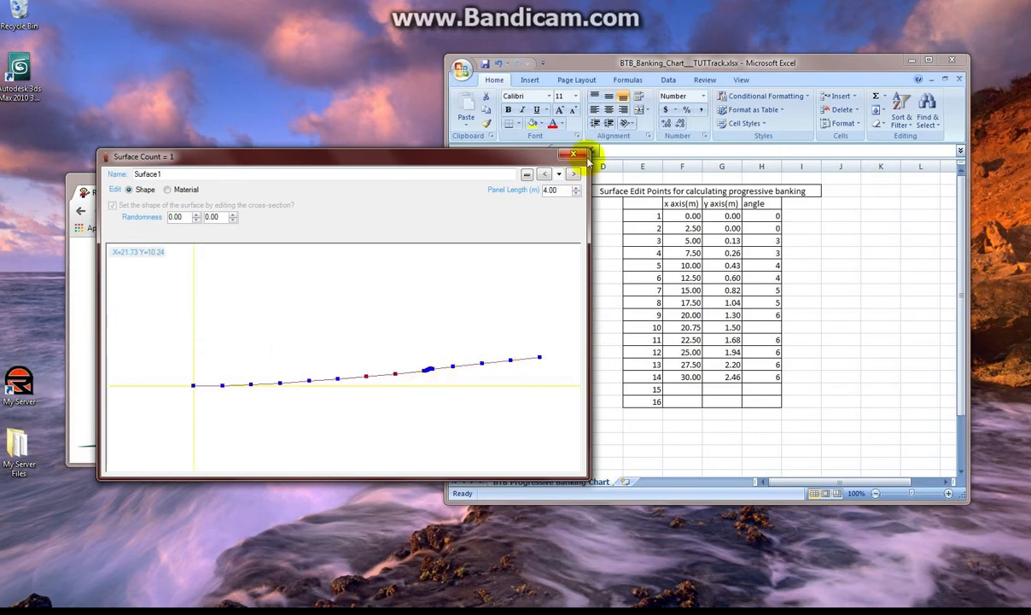
click(573, 153)
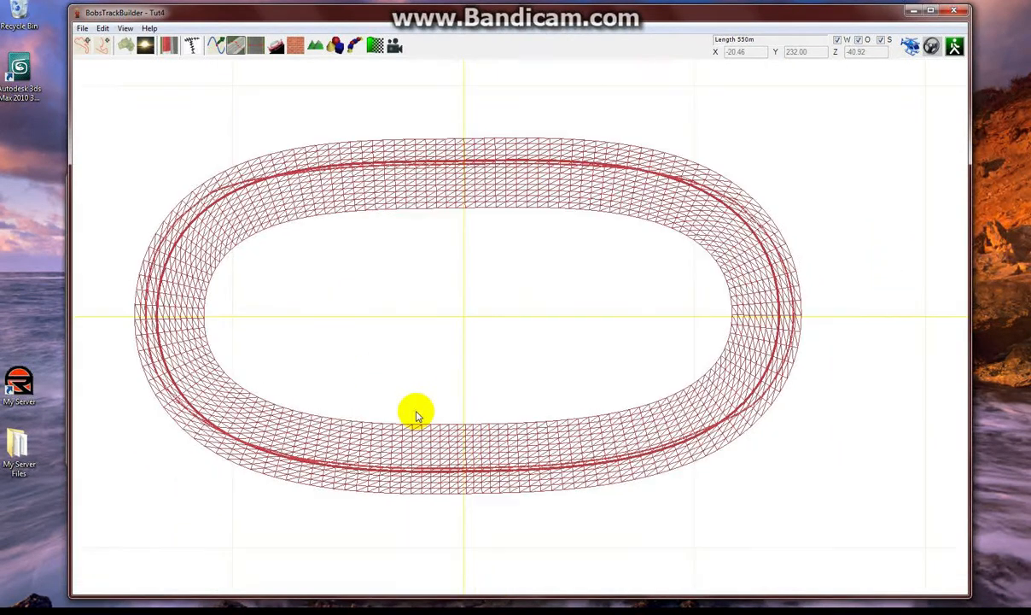
mouse_move(336, 144)
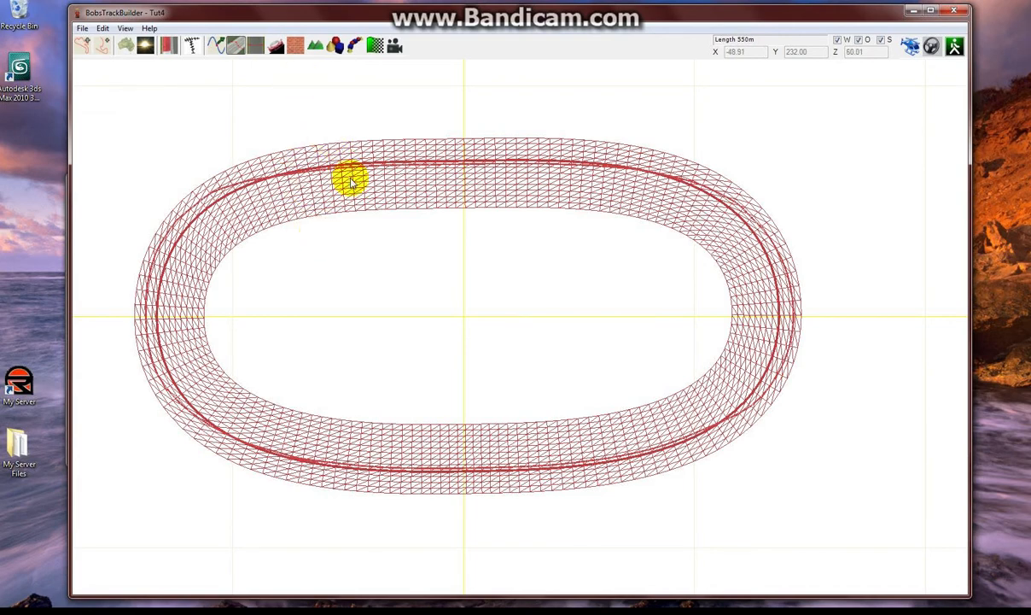
Preview the oval in 3D, return to 2D and bring up the camber editor showing 0°.
click(955, 46)
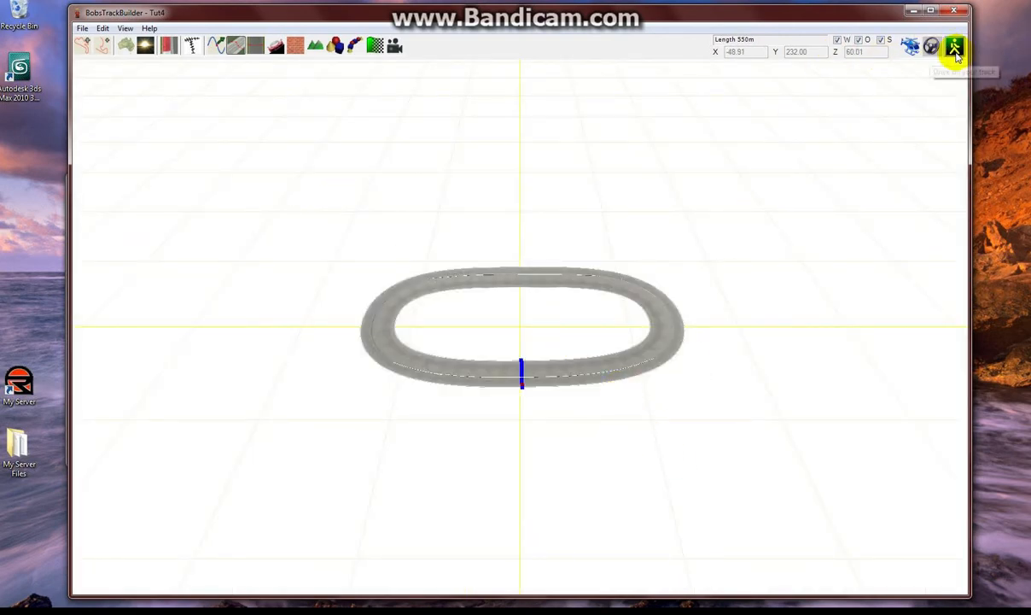
click(954, 47)
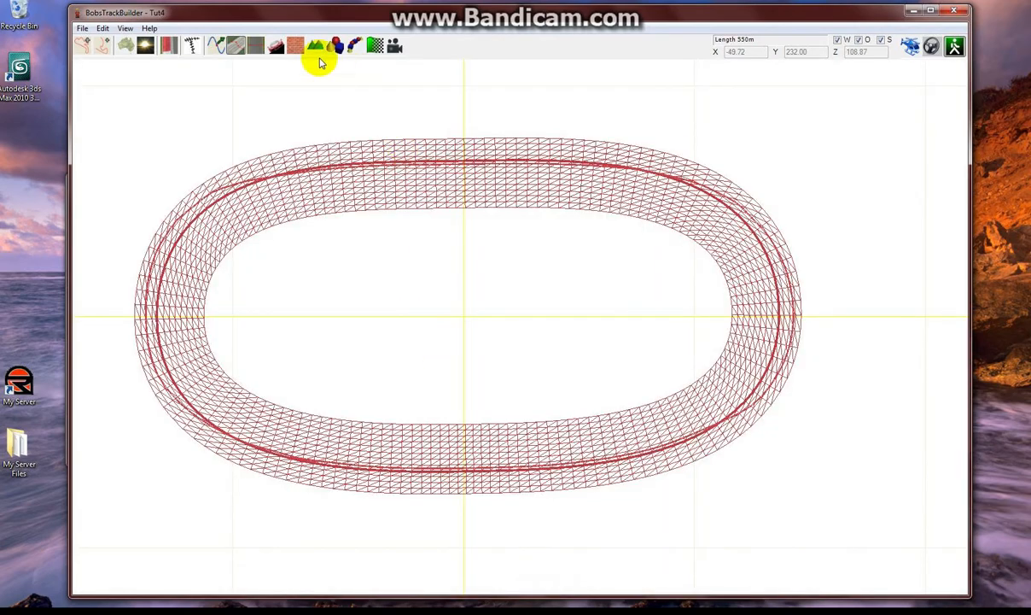
click(277, 44)
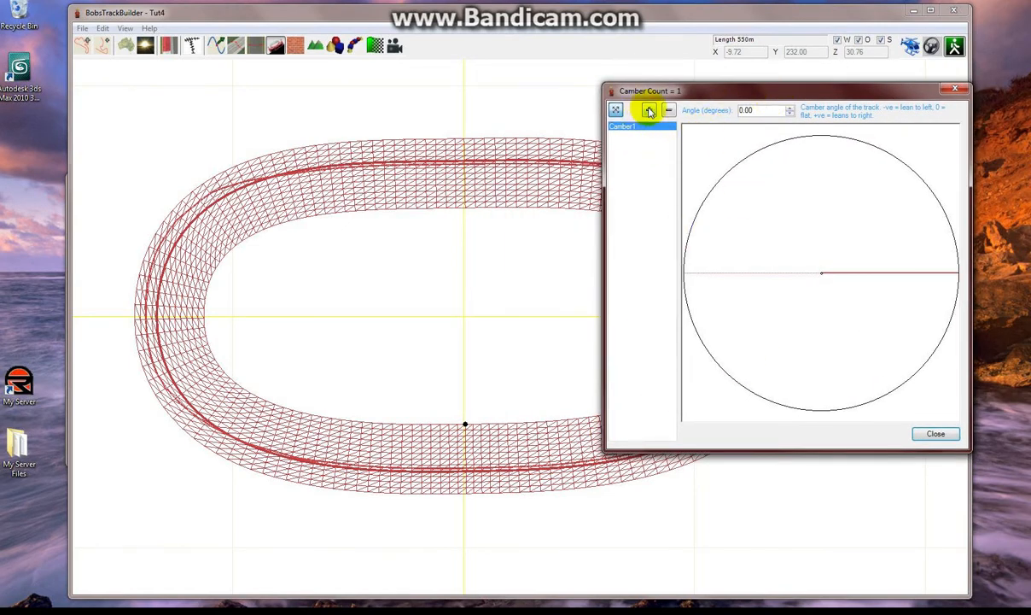
Set the Camber6 point's angle to 4 degrees in the camber editor and show the 3D view.
click(935, 434)
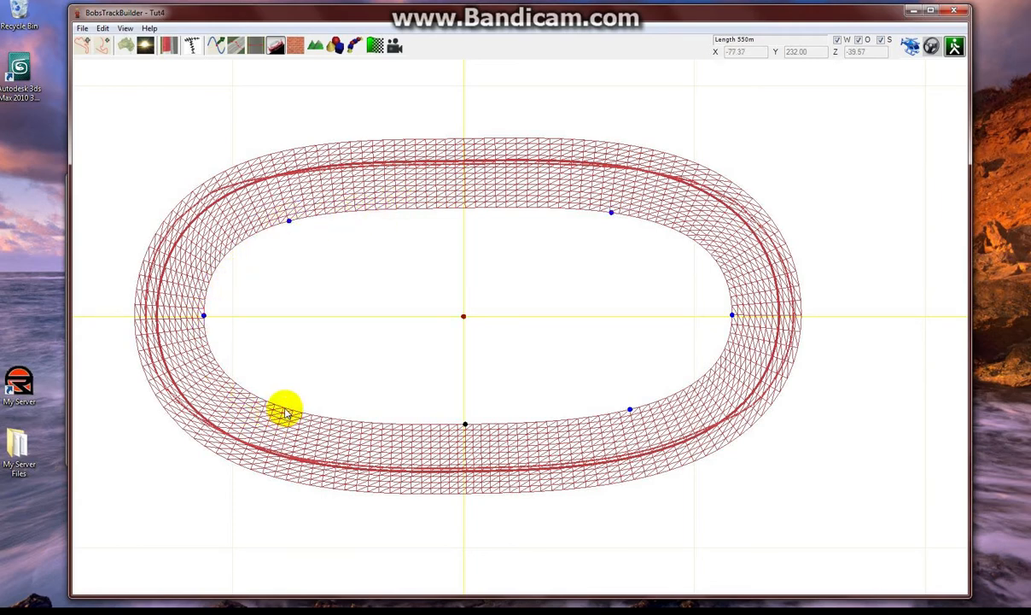
click(280, 44)
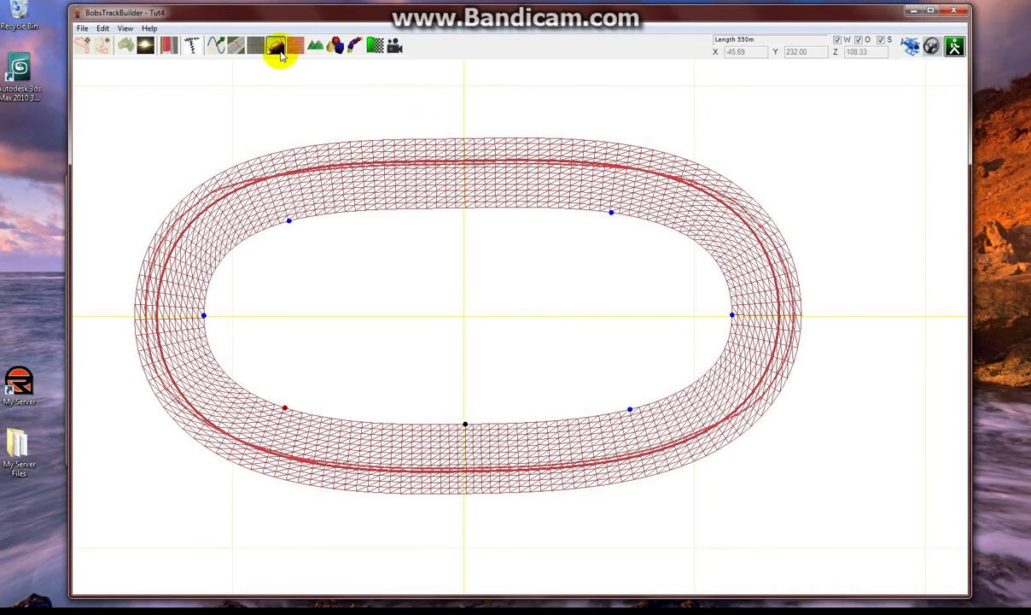
click(277, 44)
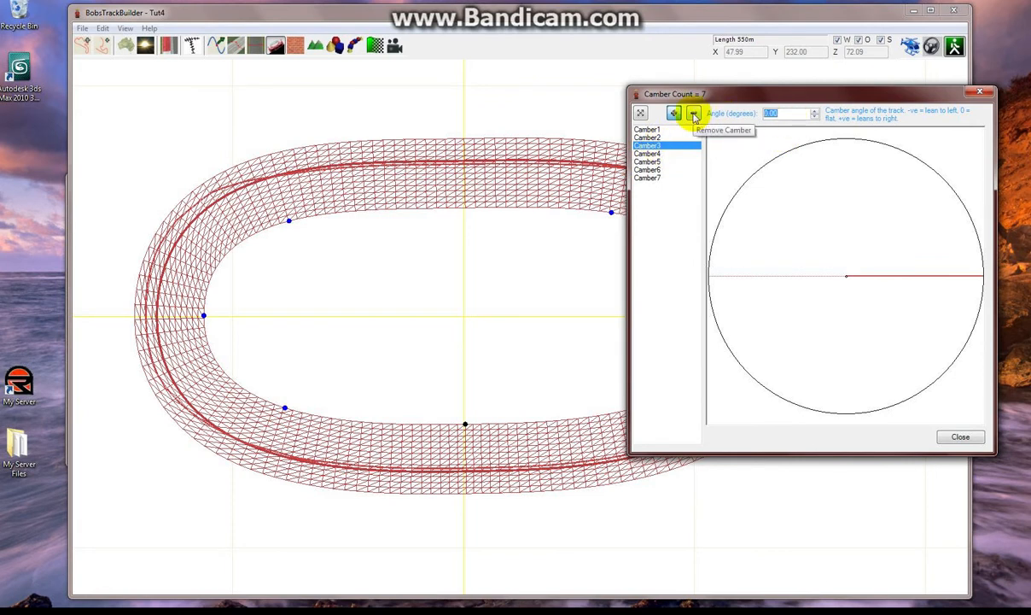
click(693, 113)
text(4)
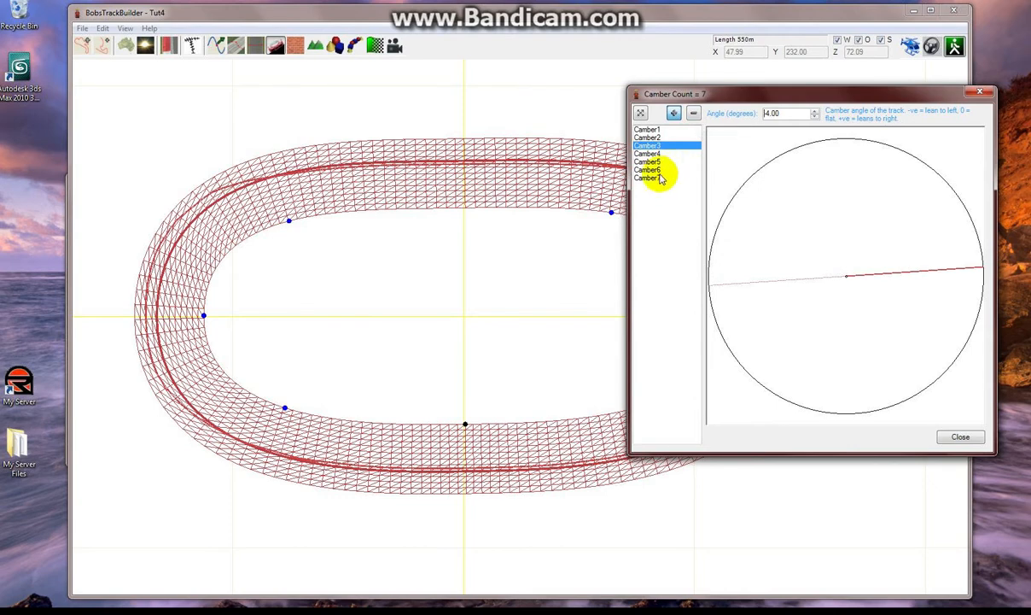
click(647, 171)
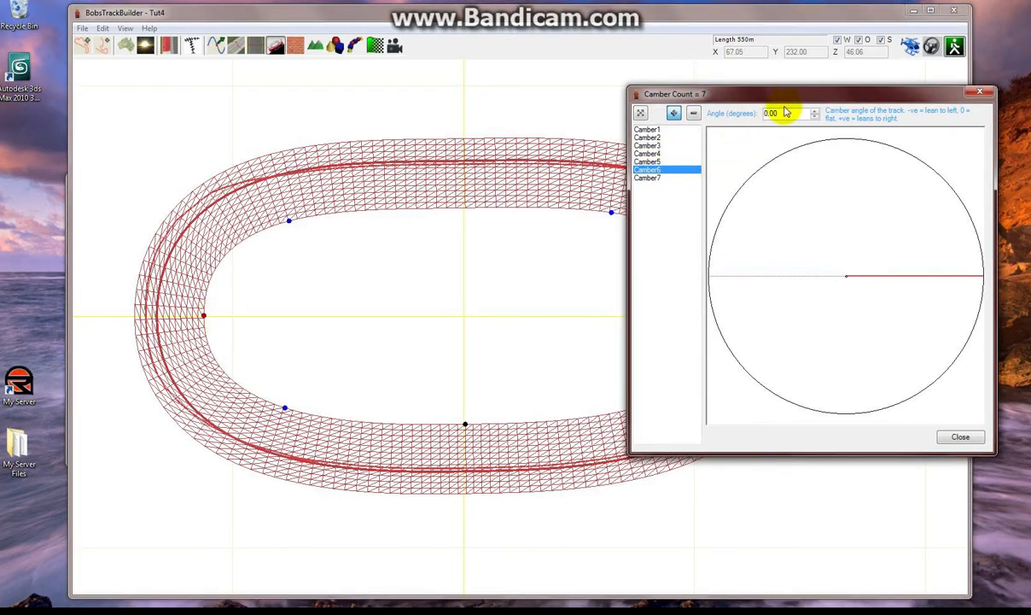
triple_click(784, 113)
text(4)
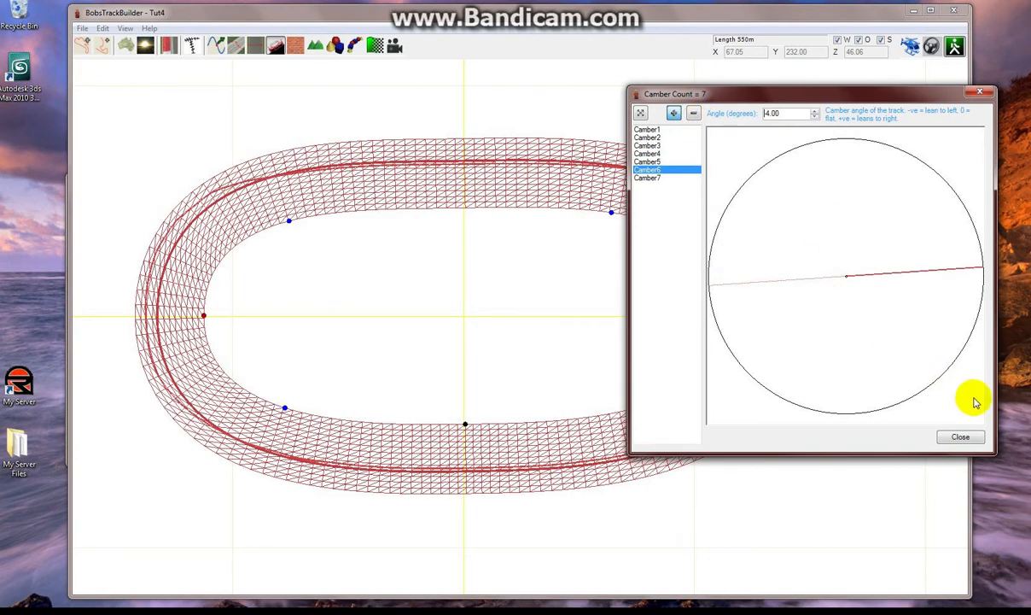
click(960, 437)
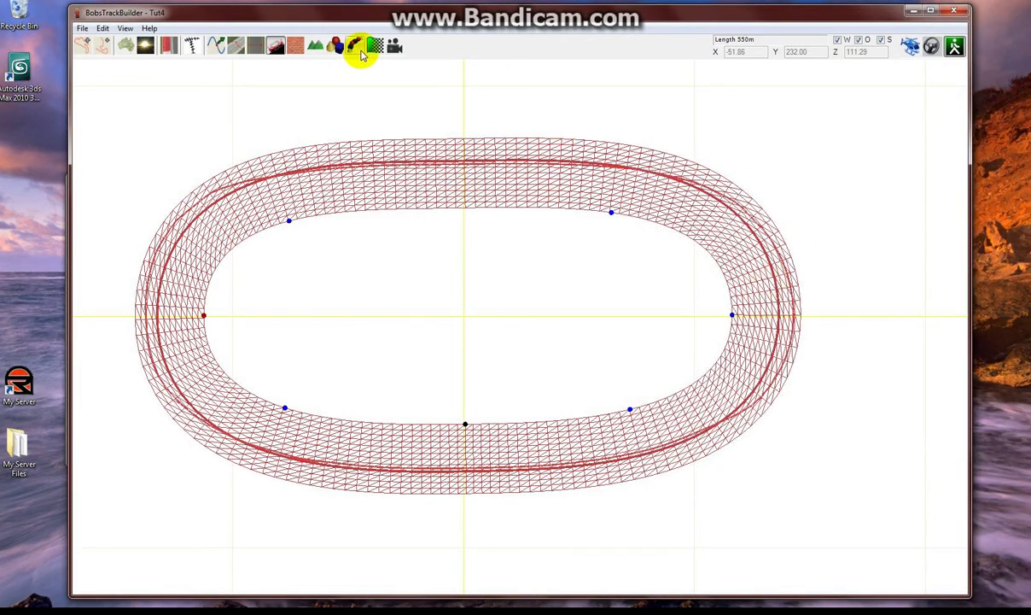
click(352, 46)
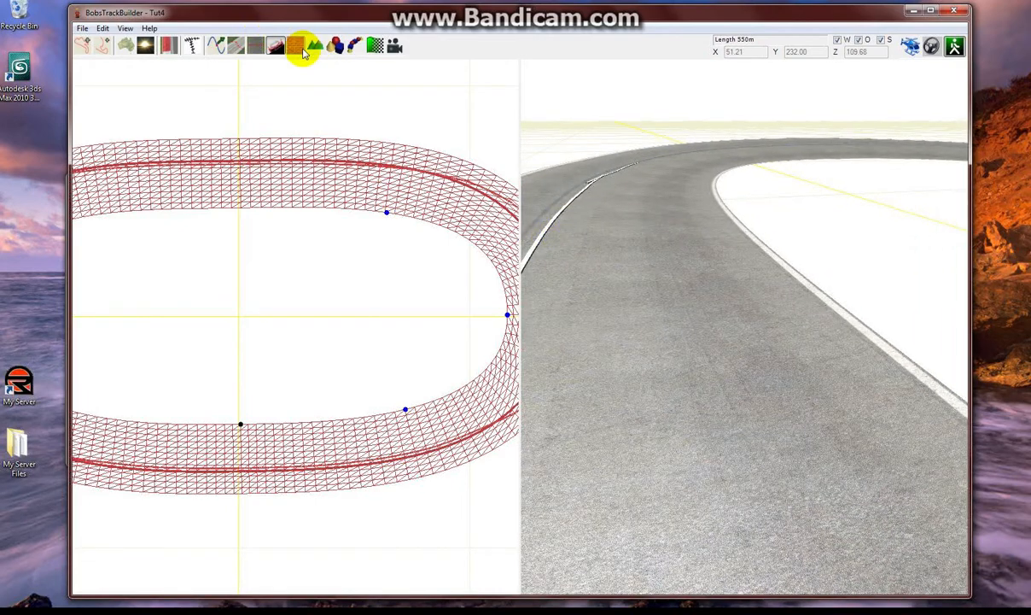
Tick Rest On Ground in the wall's properties so Wall1 sits on the track surface.
click(294, 45)
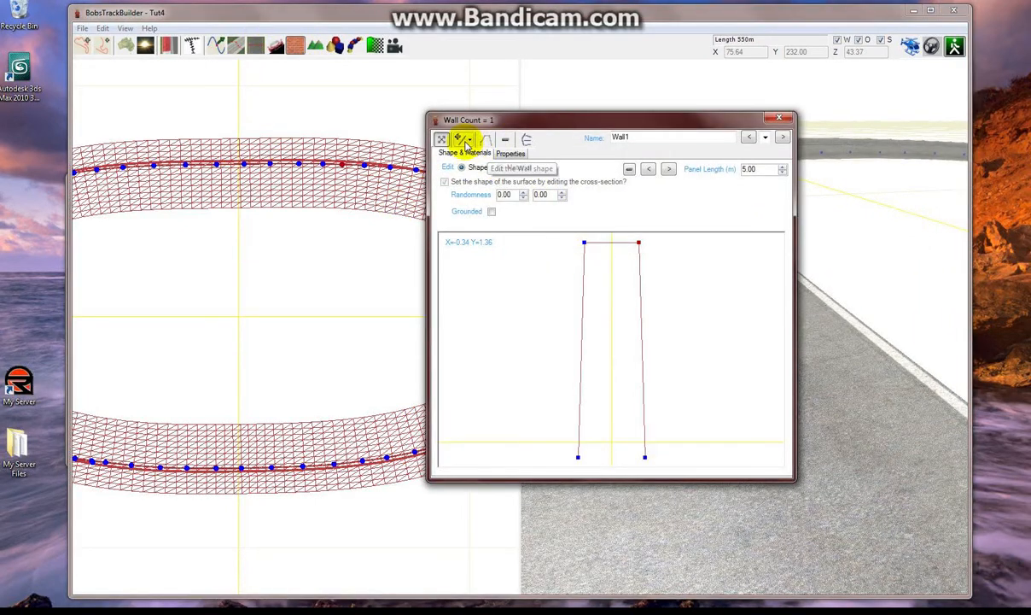
click(510, 154)
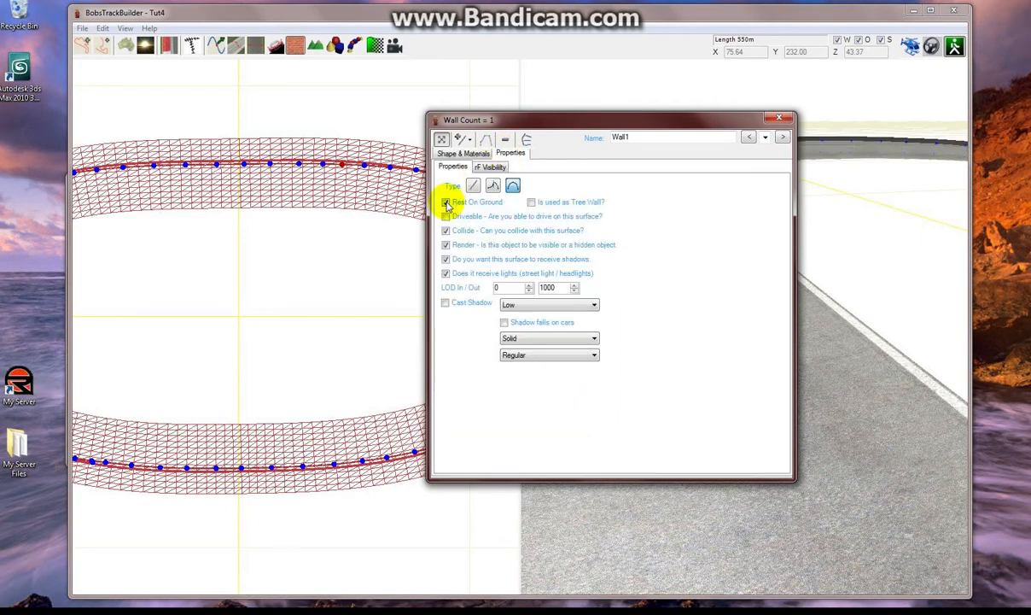
click(779, 117)
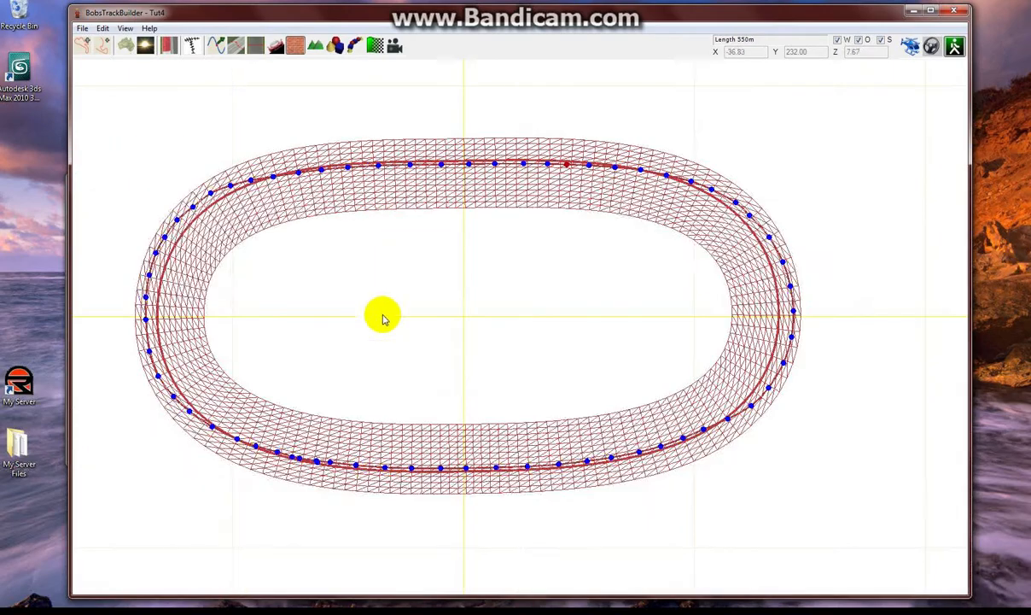
scroll(up, 3)
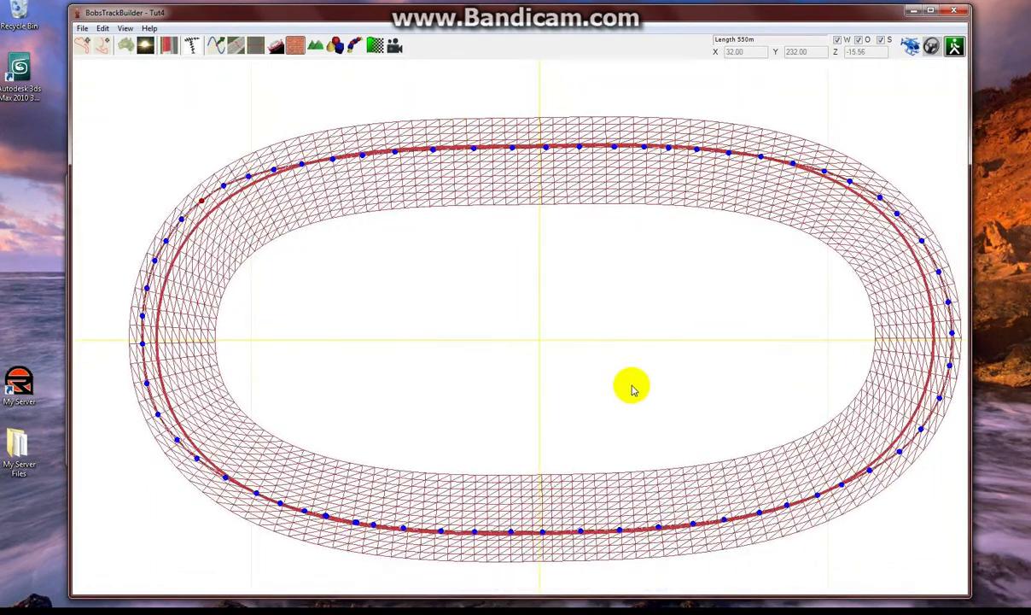
mouse_move(385, 222)
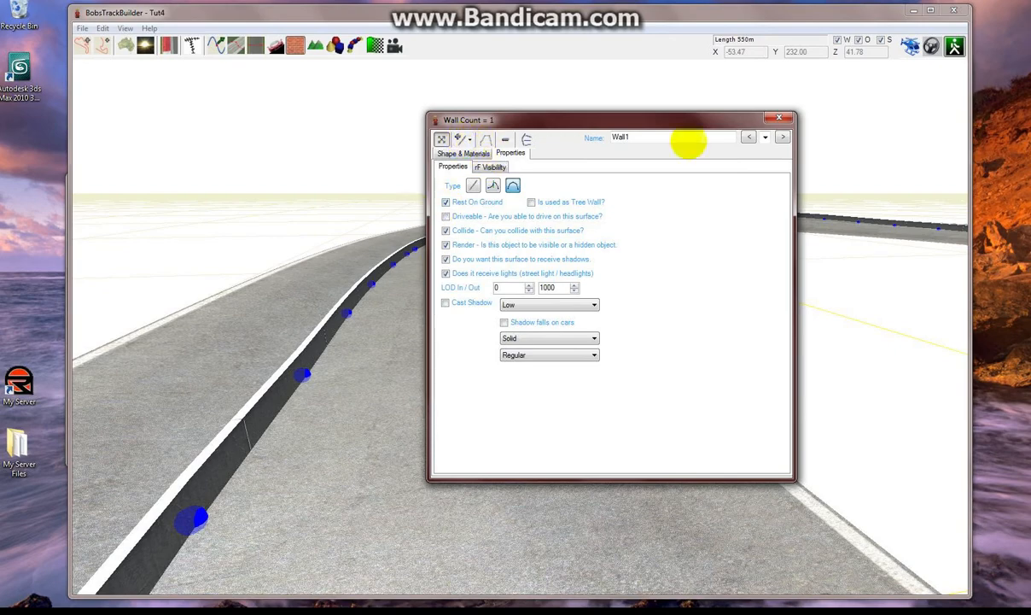
click(779, 116)
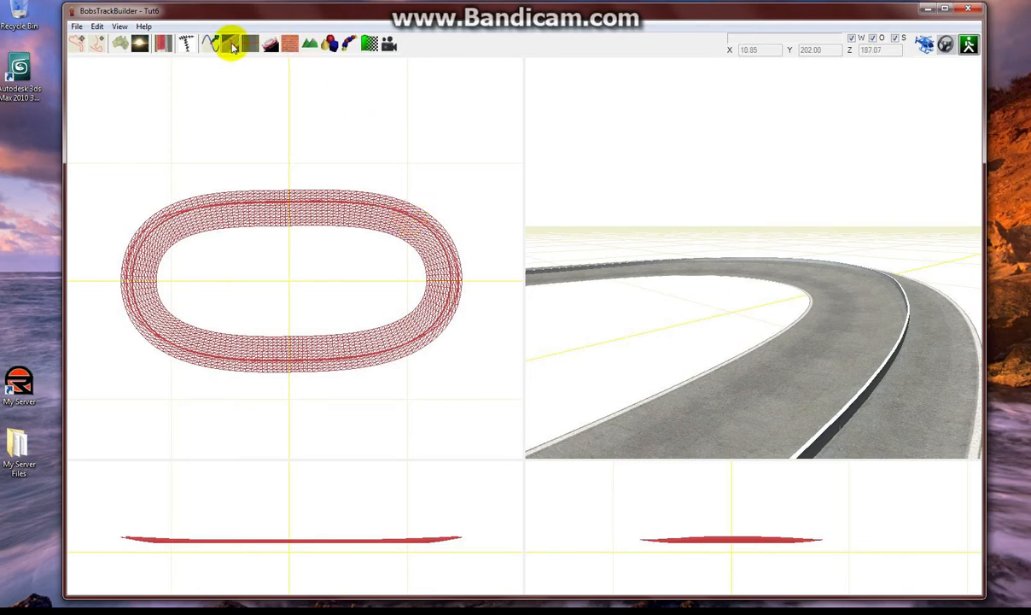
Reopen the track surface camber editor listing Camber1–Camber7.
click(233, 45)
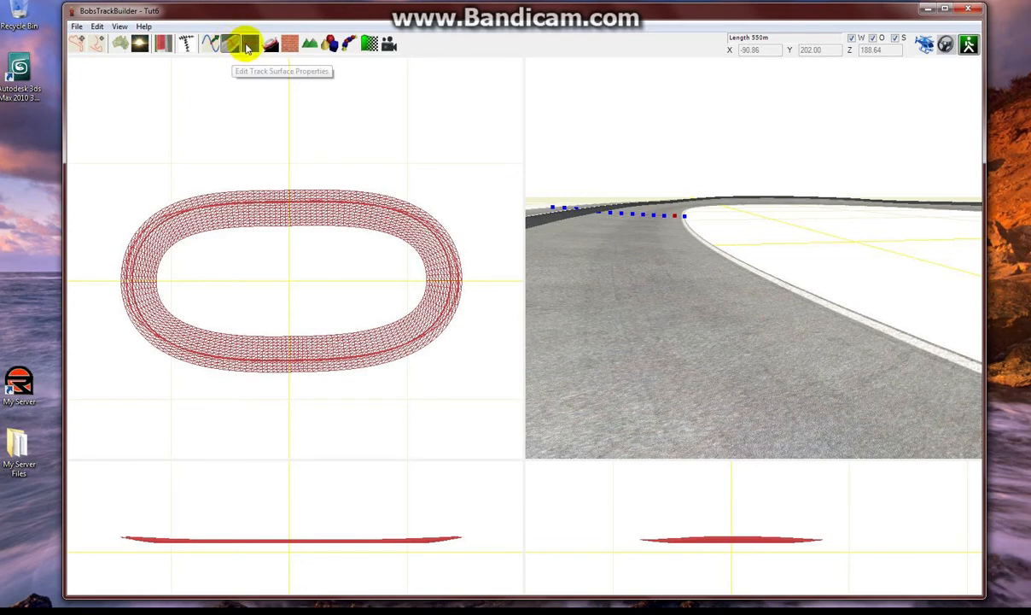
click(249, 44)
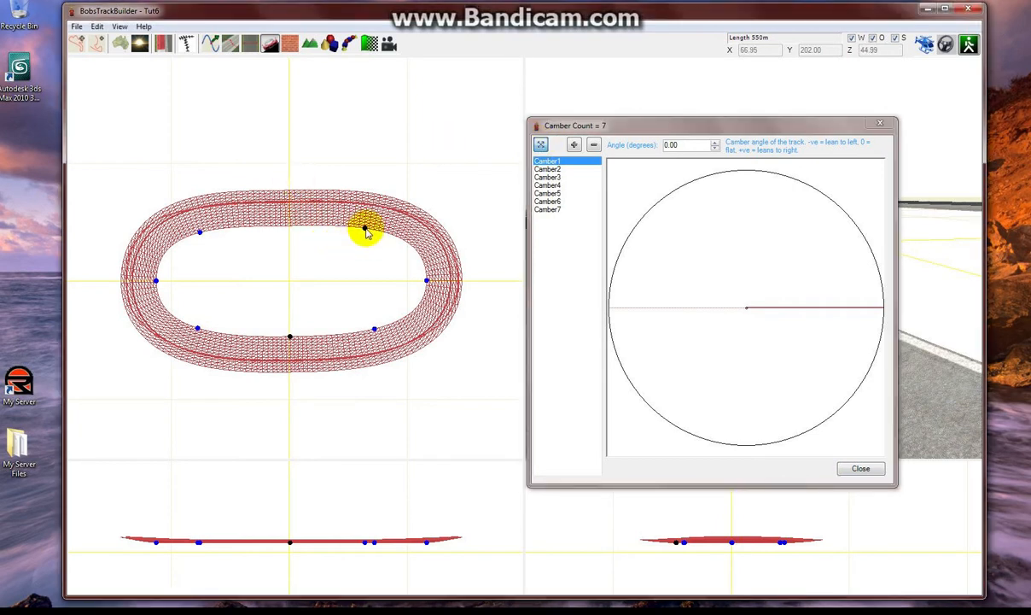
Reposition the straight camber points and add a new camber point near the right corner.
click(546, 184)
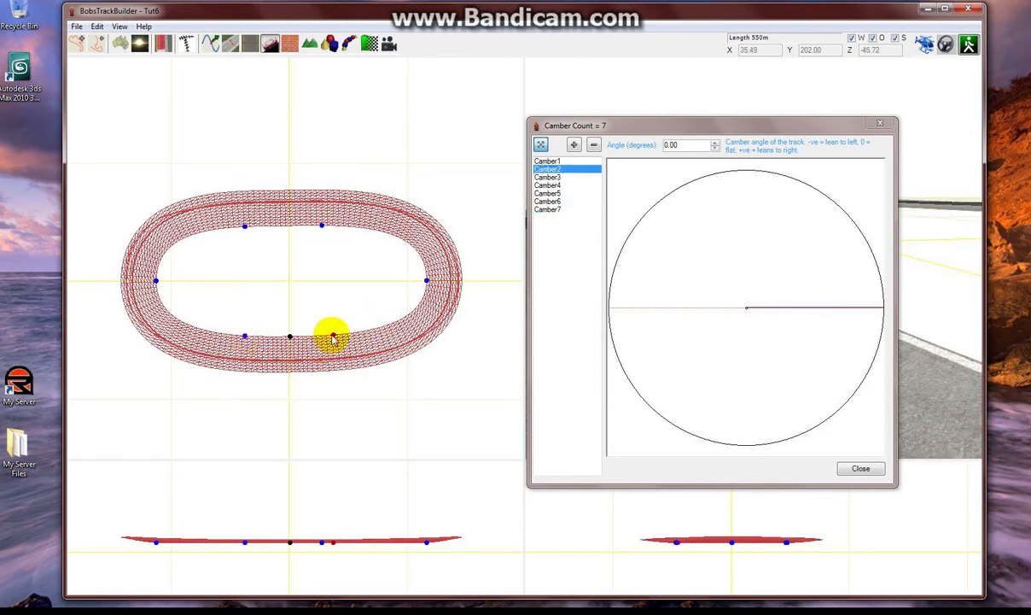
drag(332, 333, 324, 343)
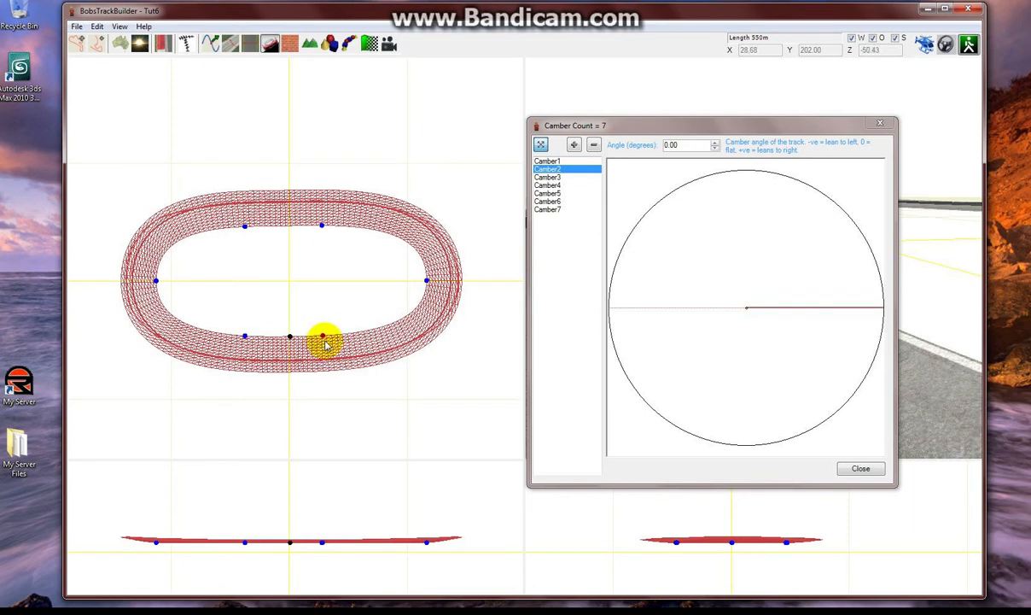
click(574, 144)
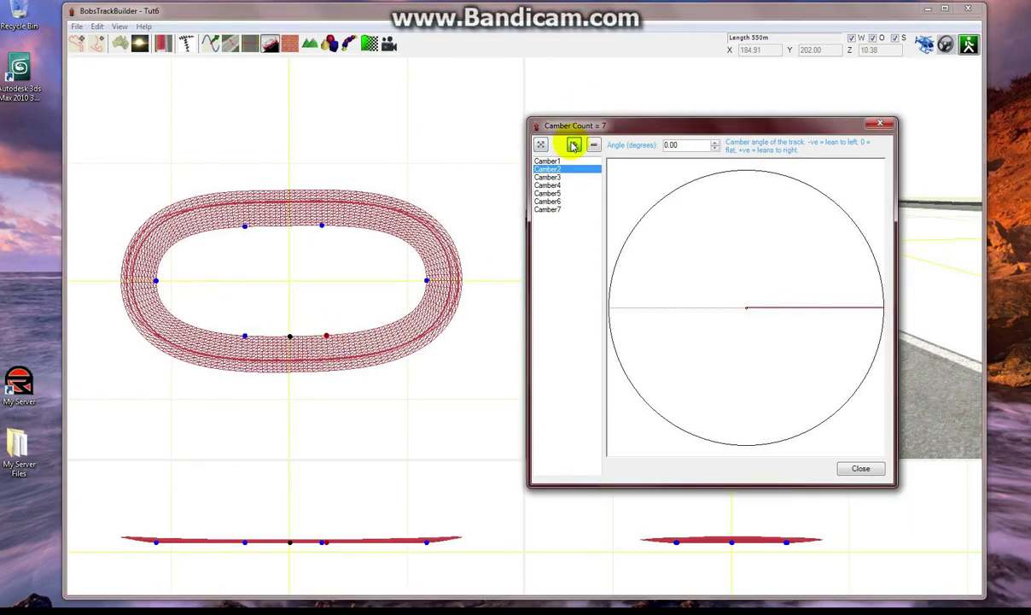
click(574, 143)
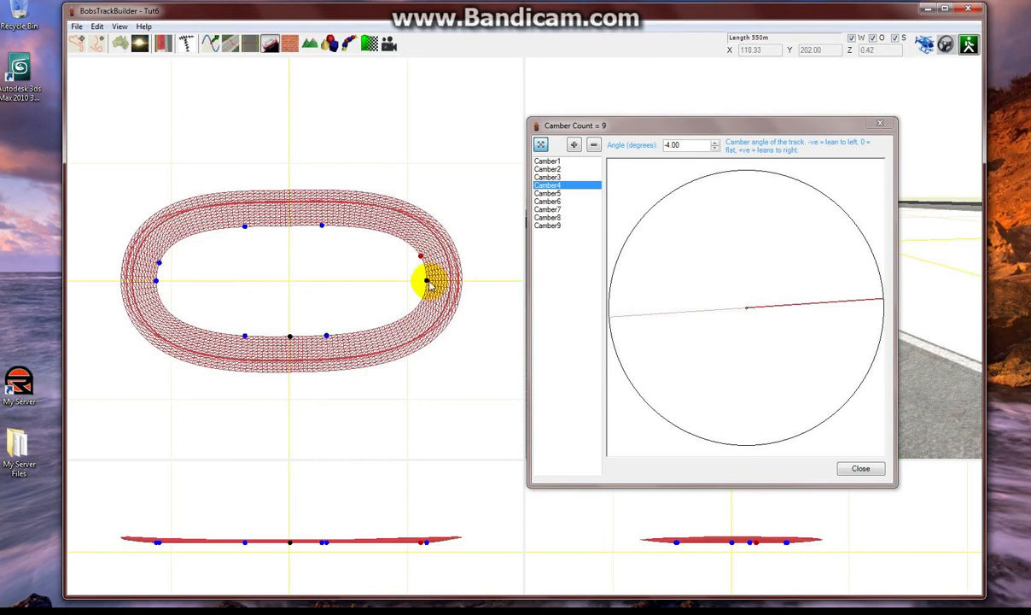
click(546, 175)
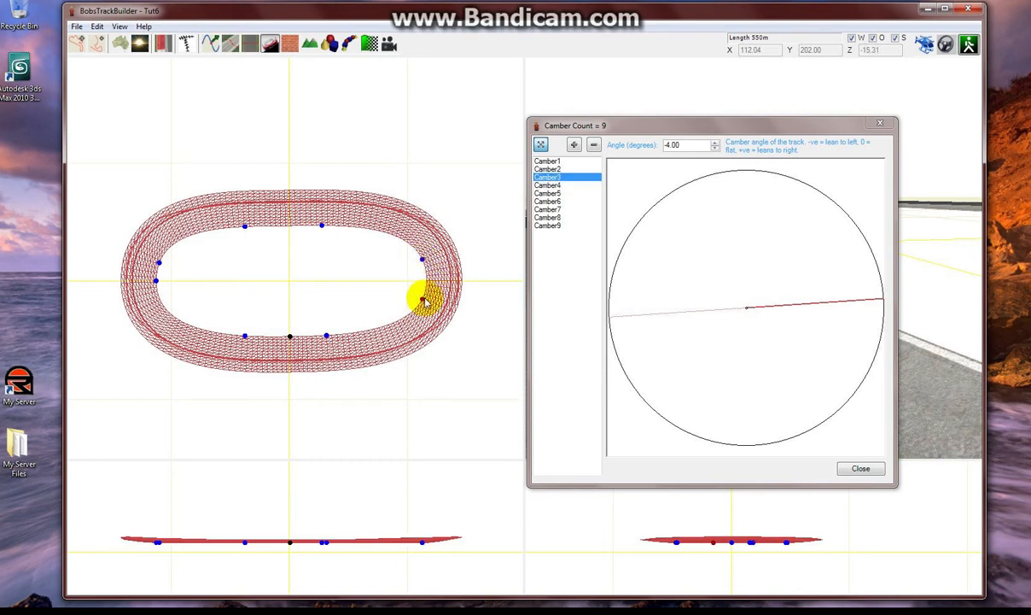
mouse_move(140, 264)
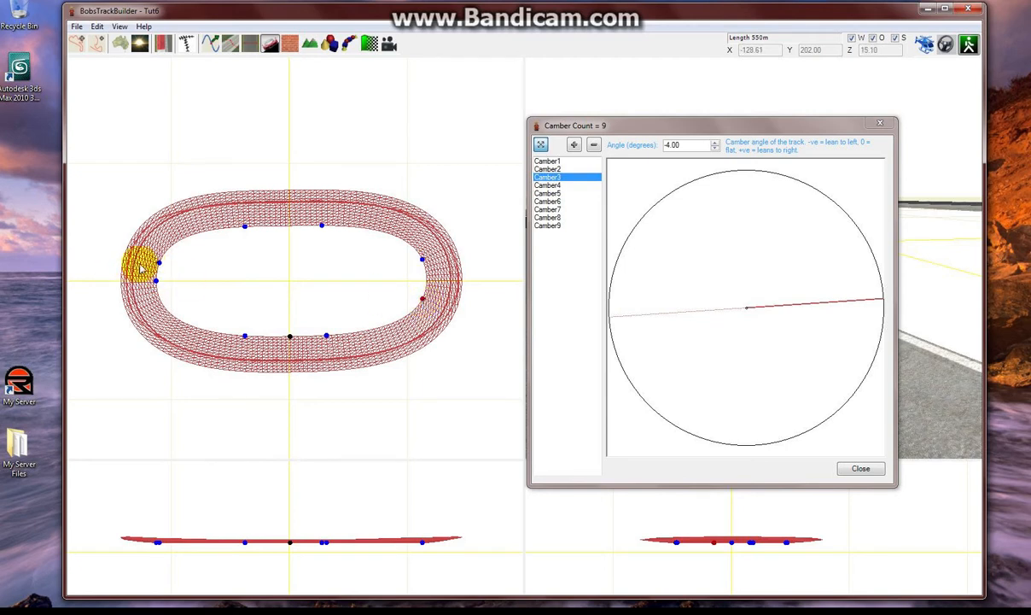
Set the left-corner camber angle to -4 degrees, then bring up the wall settings.
click(546, 217)
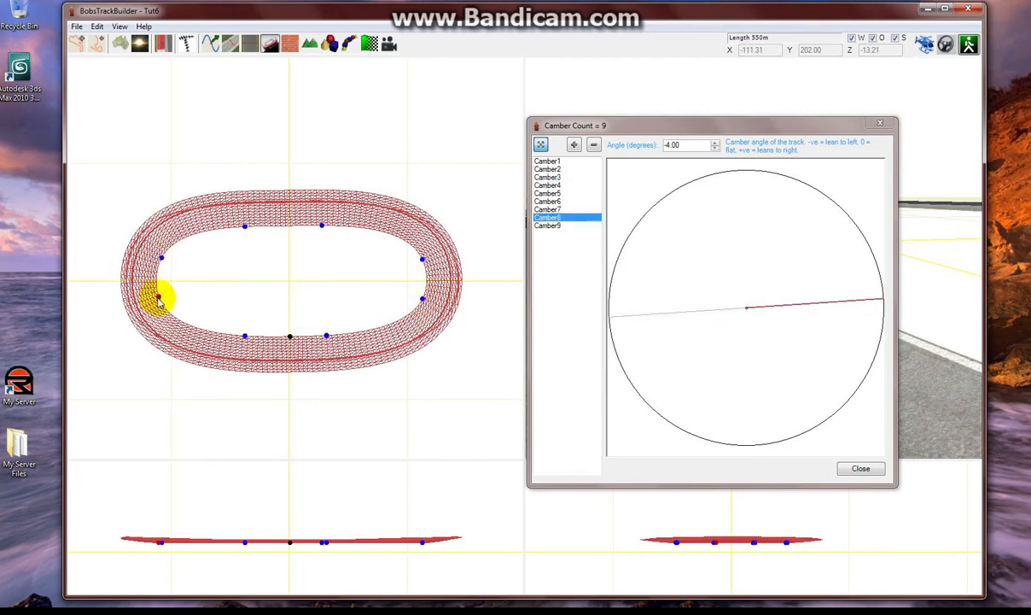
click(546, 208)
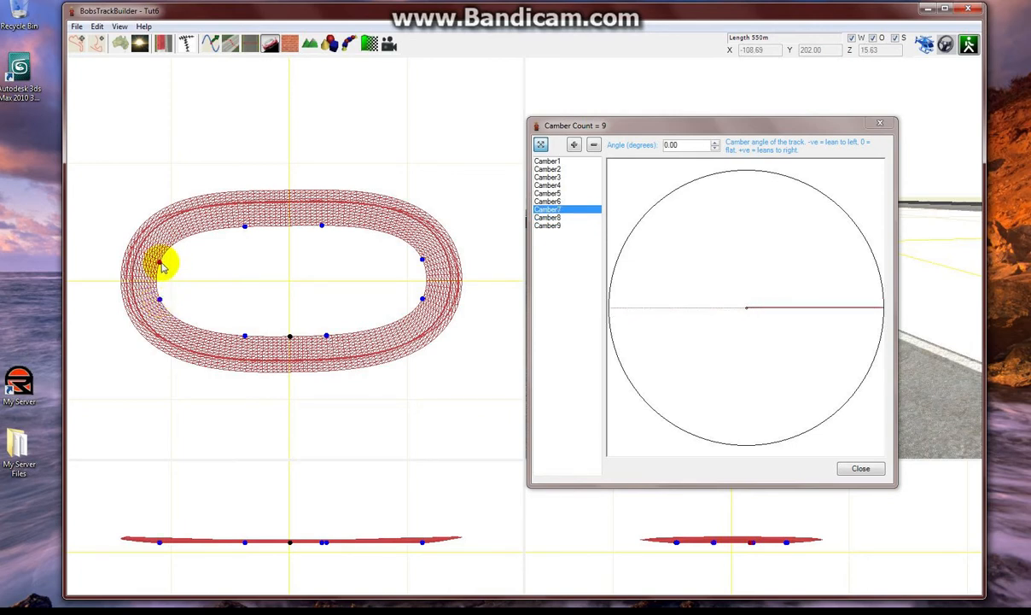
drag(162, 265, 162, 304)
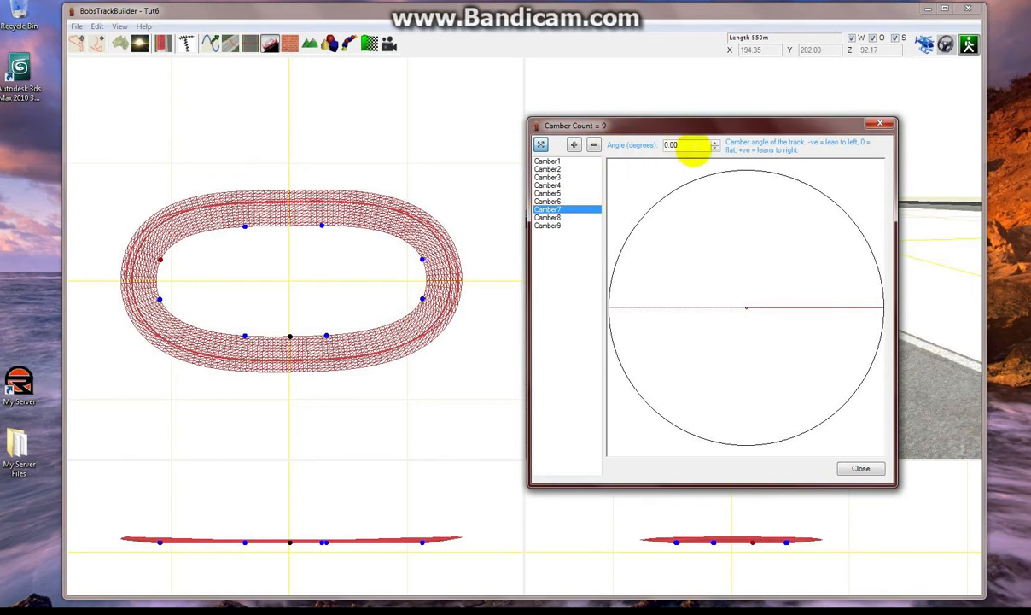
text(-4)
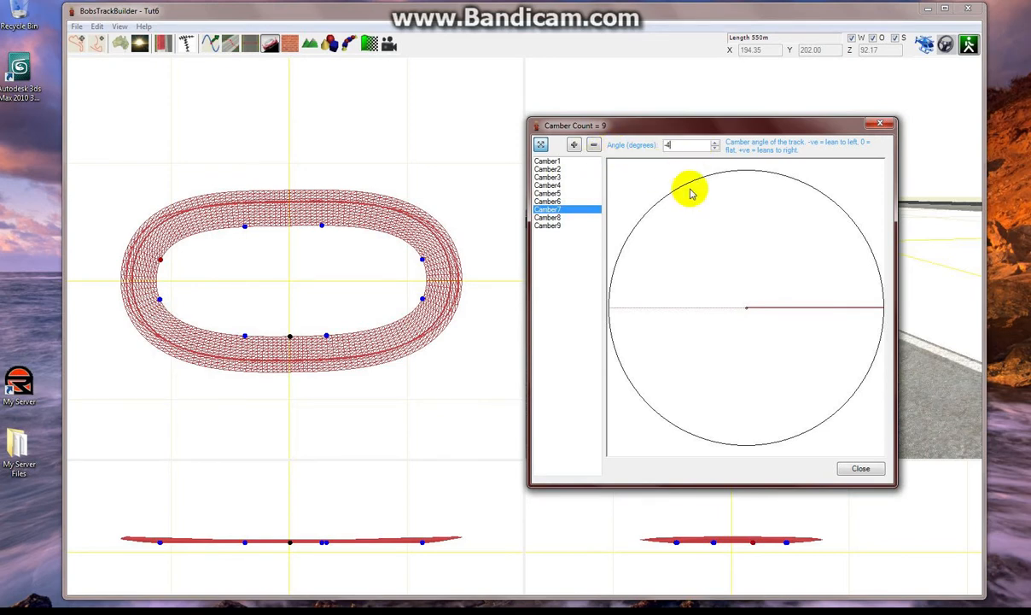
click(546, 185)
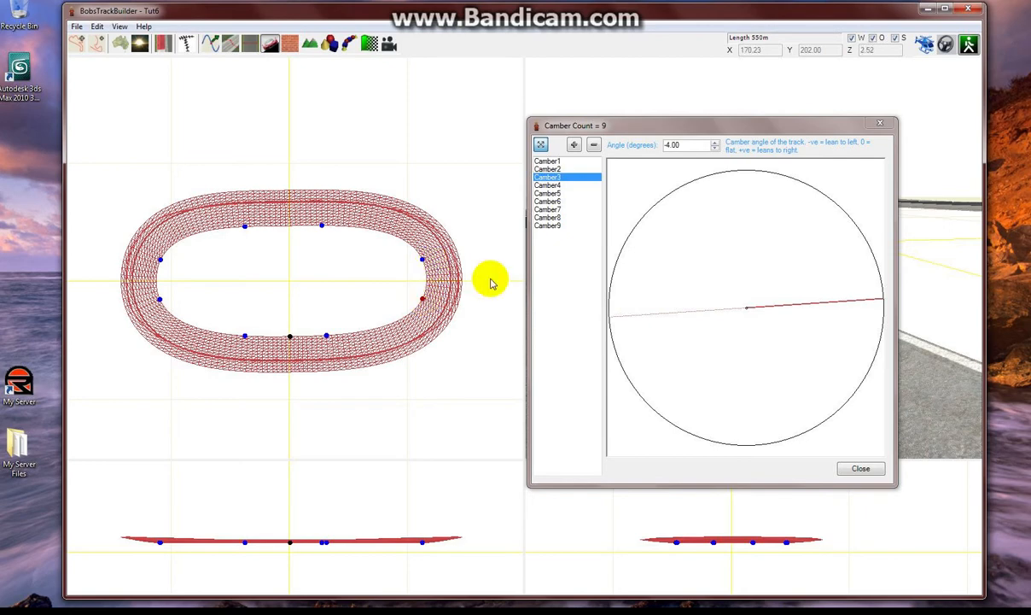
click(861, 468)
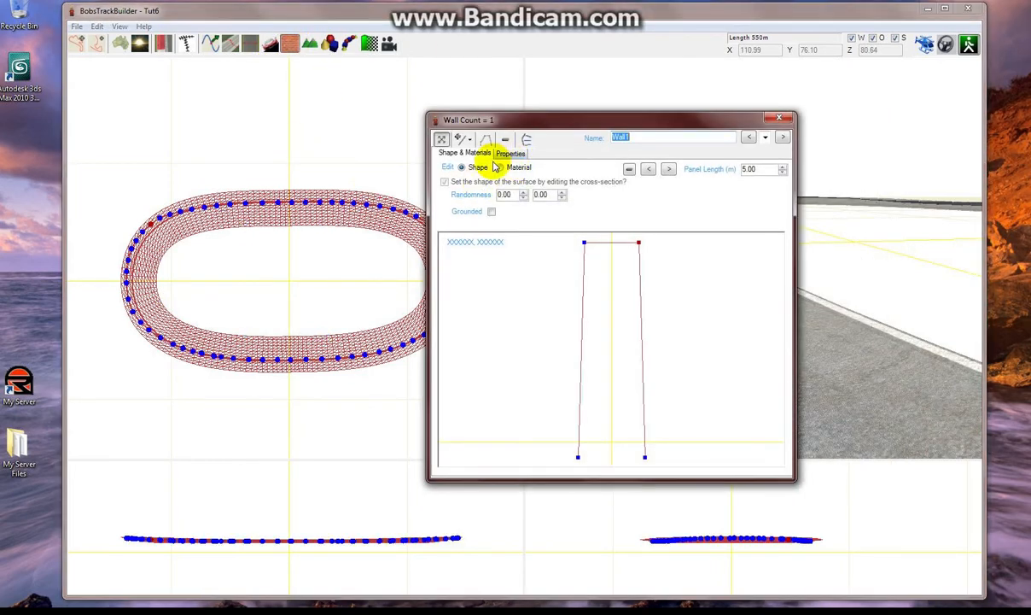
Close the wall and camber editors, leaving the 3D preview of the banked oval.
click(511, 153)
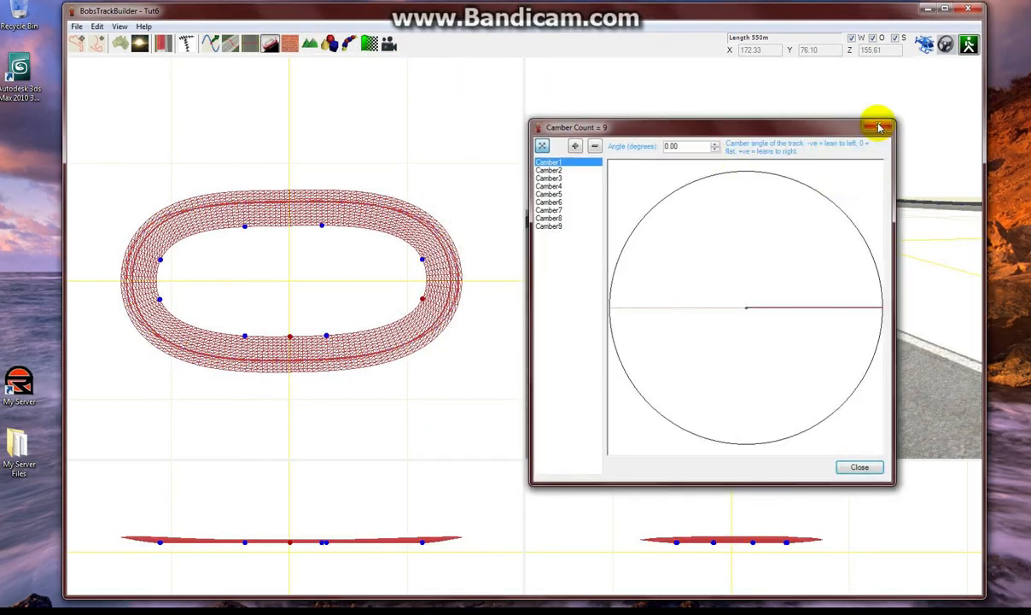
click(878, 126)
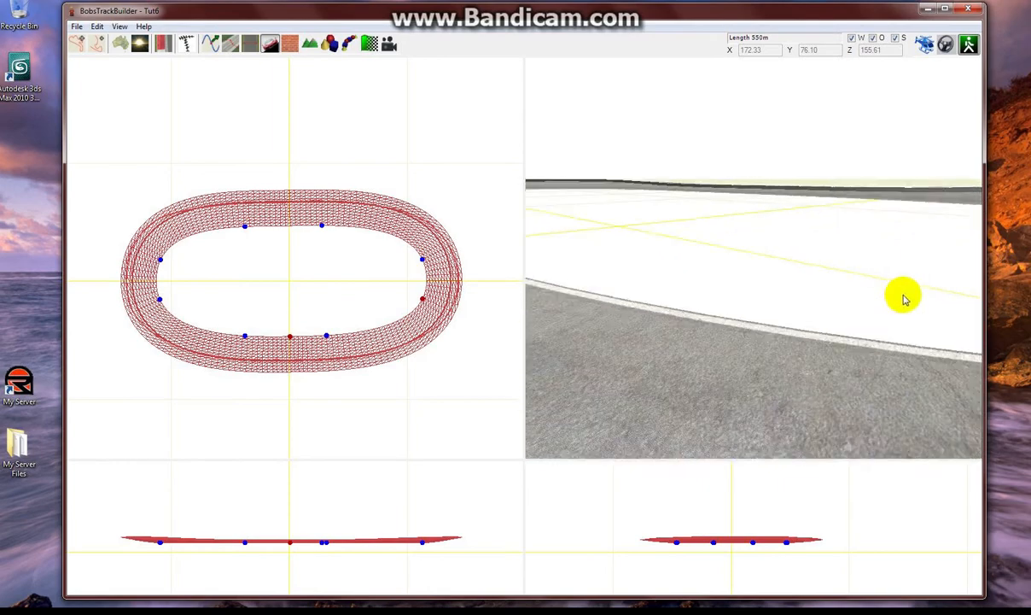